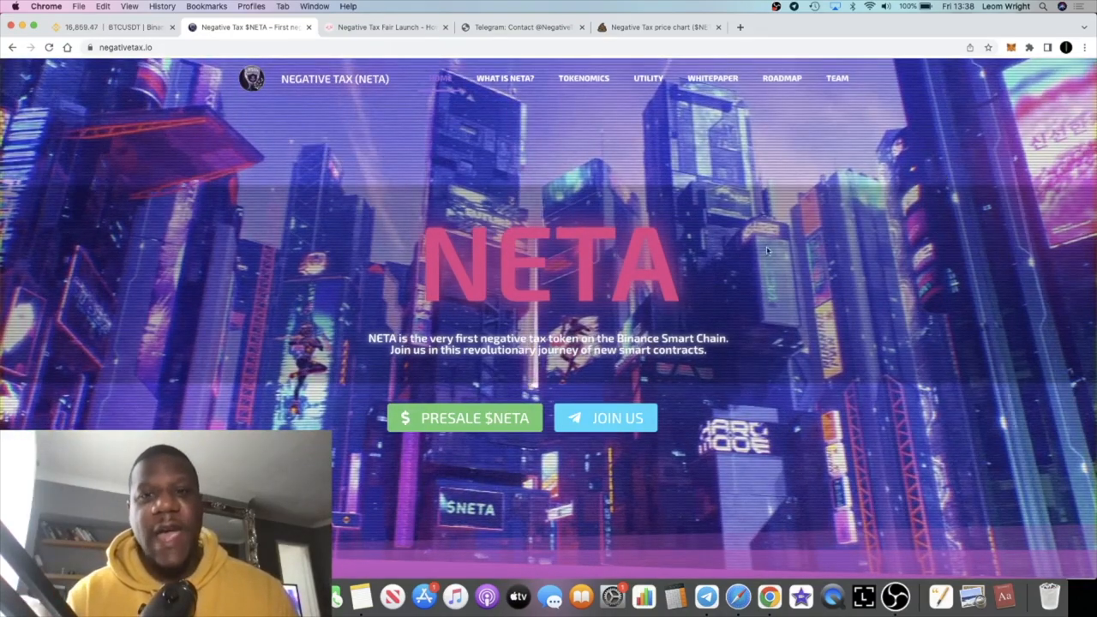
Step: Scroll to the 'What is NETA?' section, then switch to the PooCoin NETA/BNB chart
scroll(down, 3)
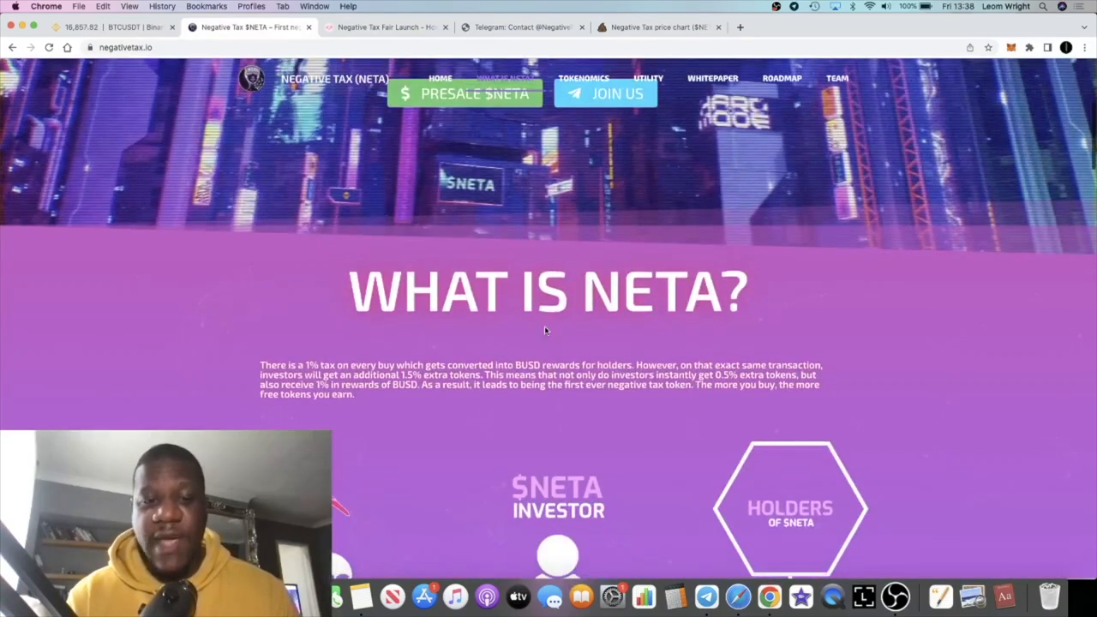
scroll(down, 3)
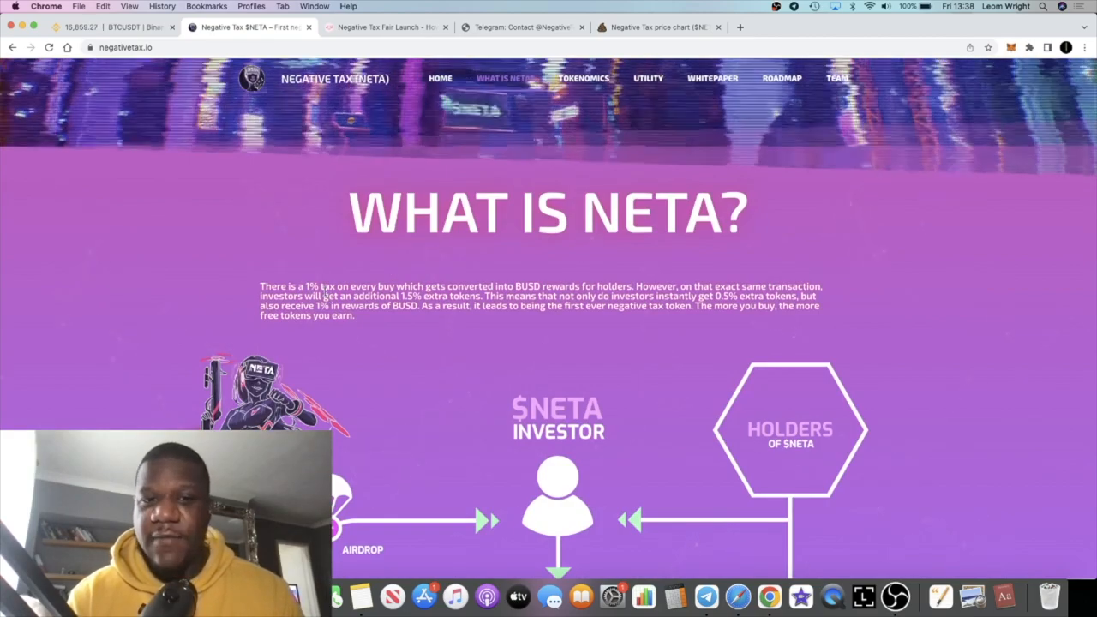
scroll(down, 3)
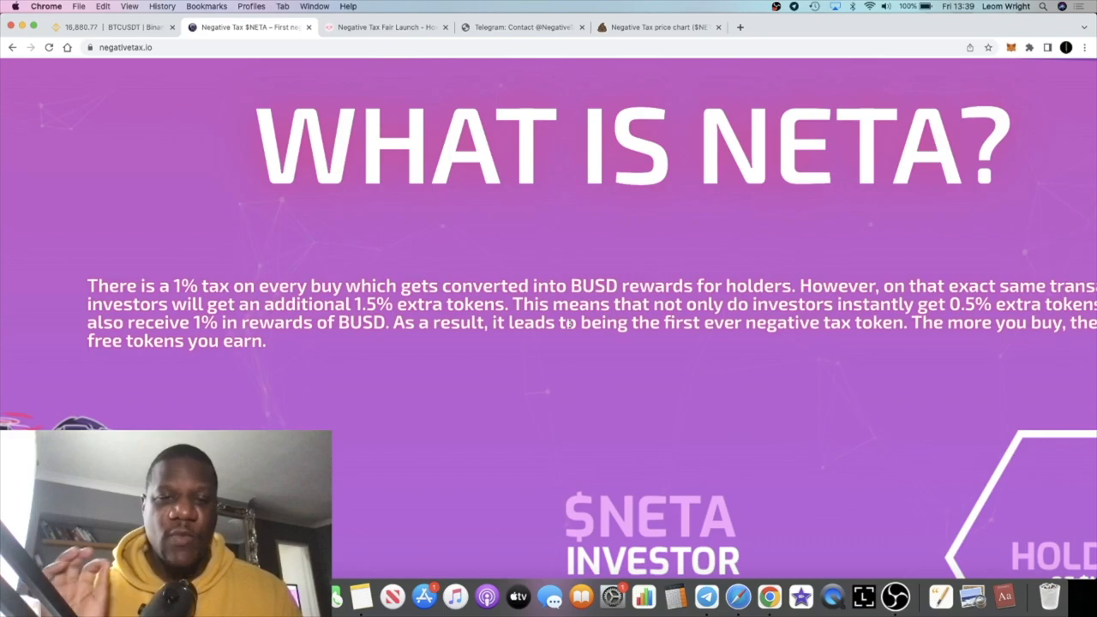
click(654, 28)
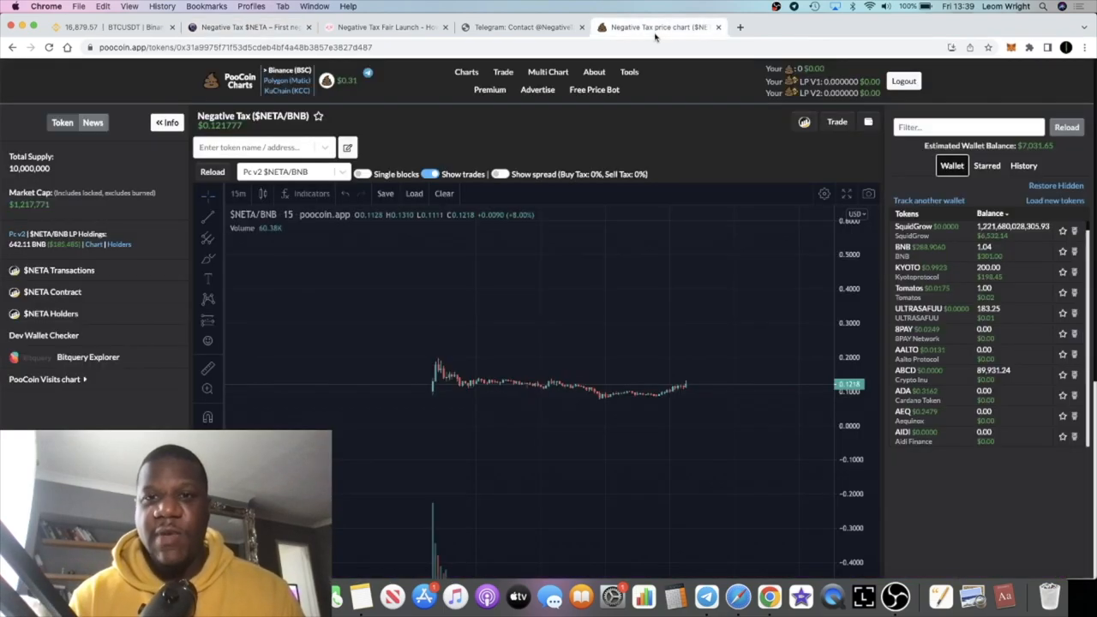
mouse_move(644, 370)
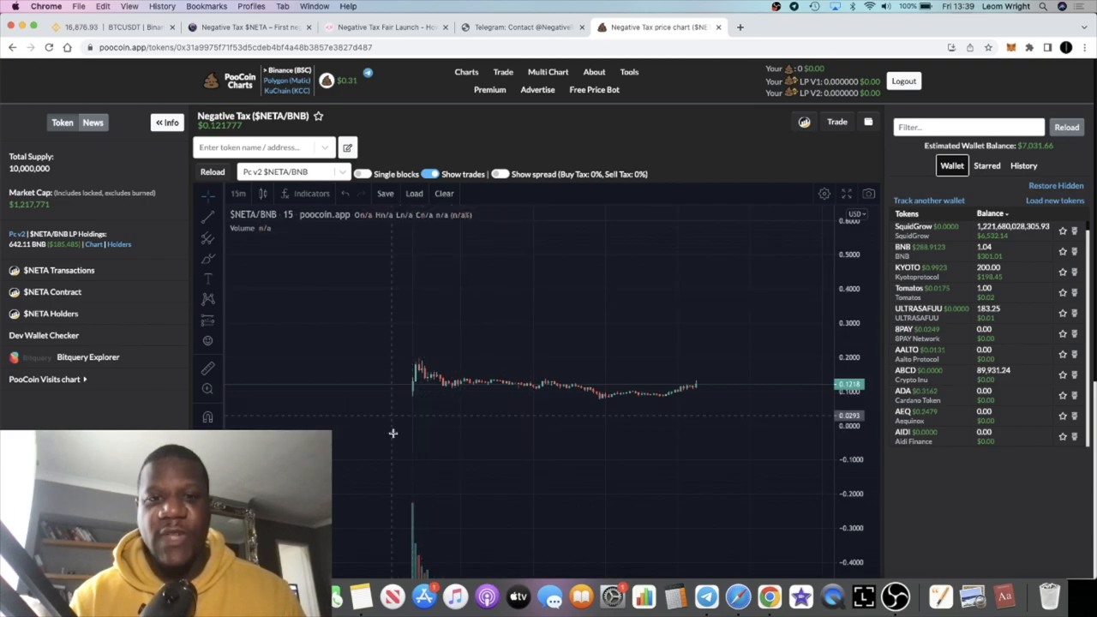
Step: Switch to the PinkSale 'Negative Tax Fair Launch' page showing the ended sale
click(385, 27)
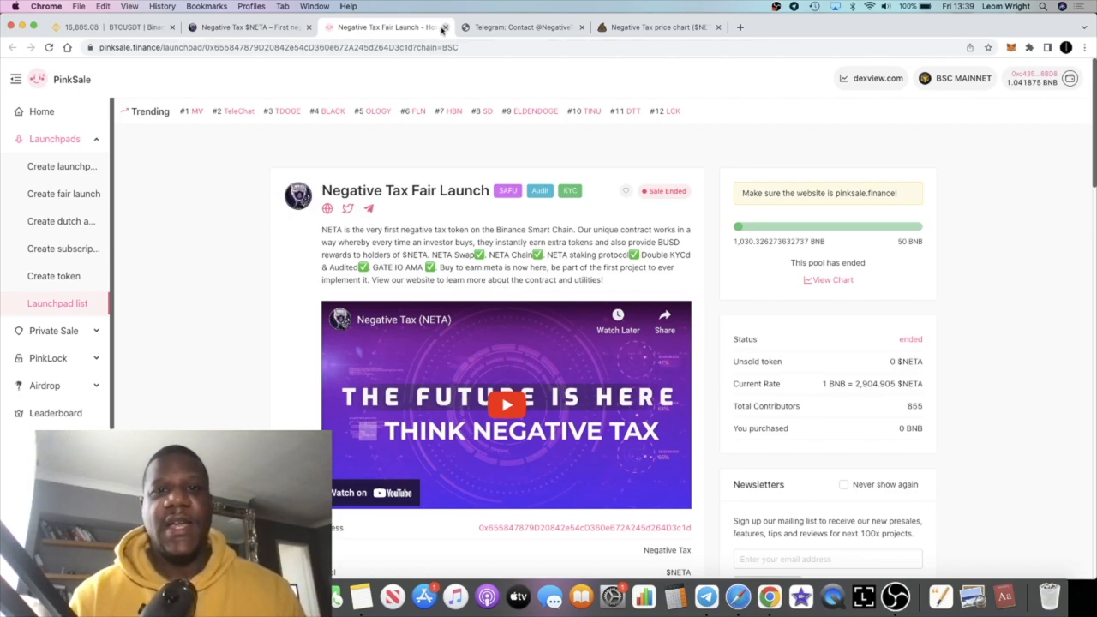
Step: Return to the PooCoin $NETA/BNB price chart after the fair launch page
click(651, 28)
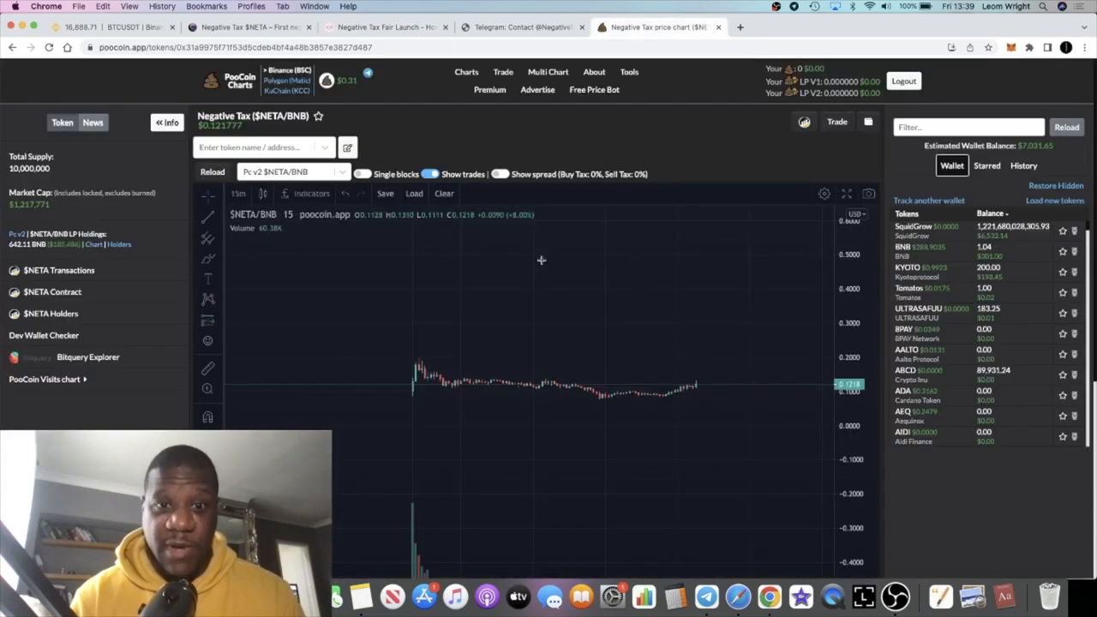
mouse_move(567, 325)
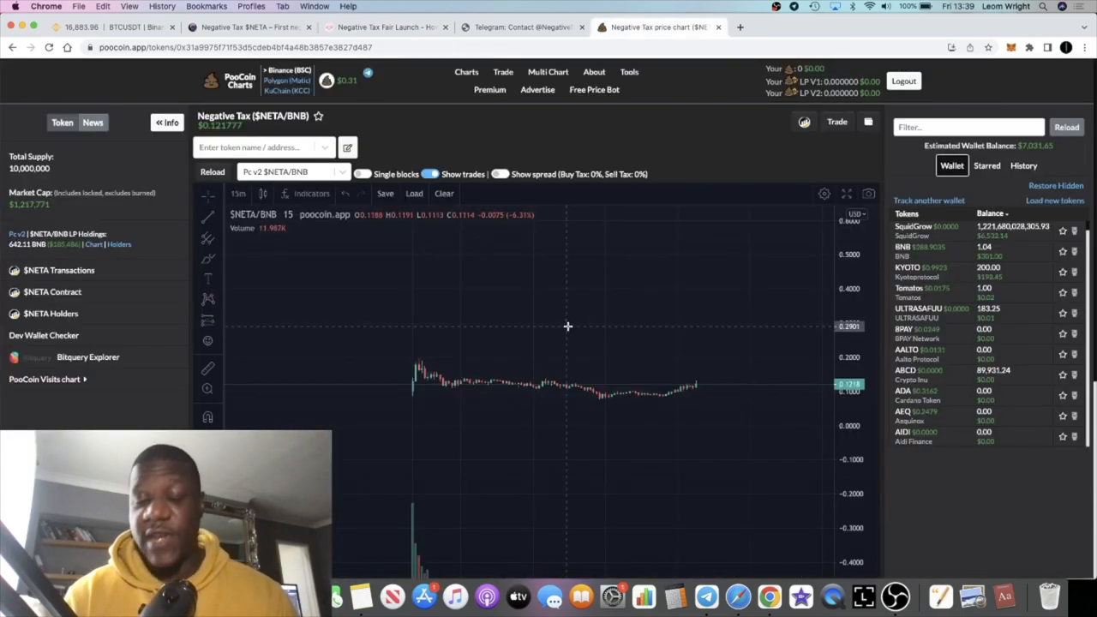
mouse_move(529, 388)
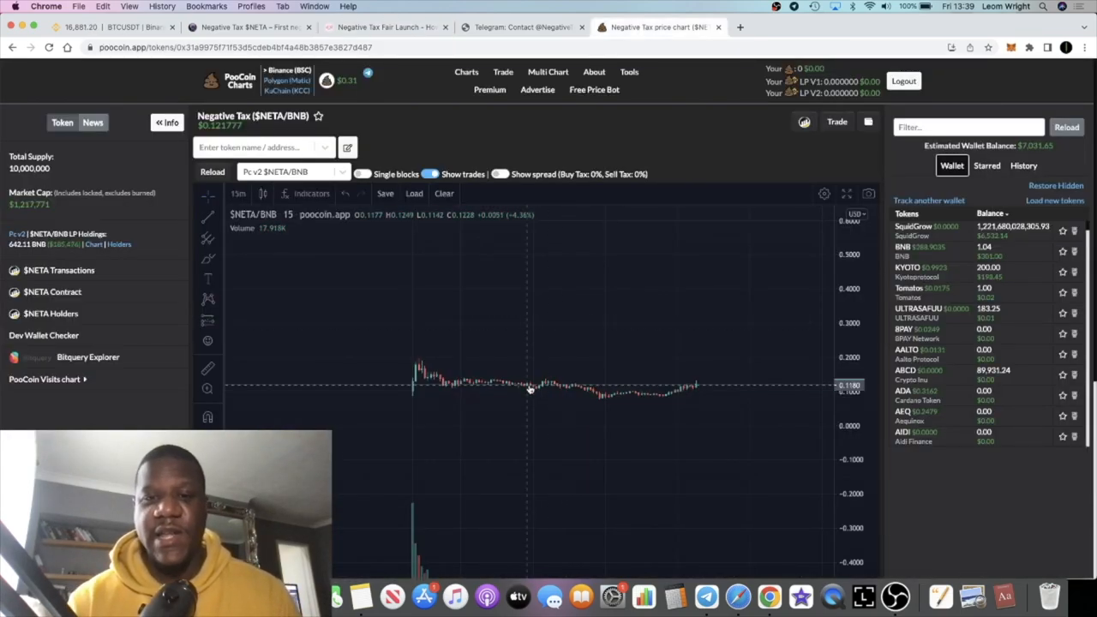
mouse_move(493, 396)
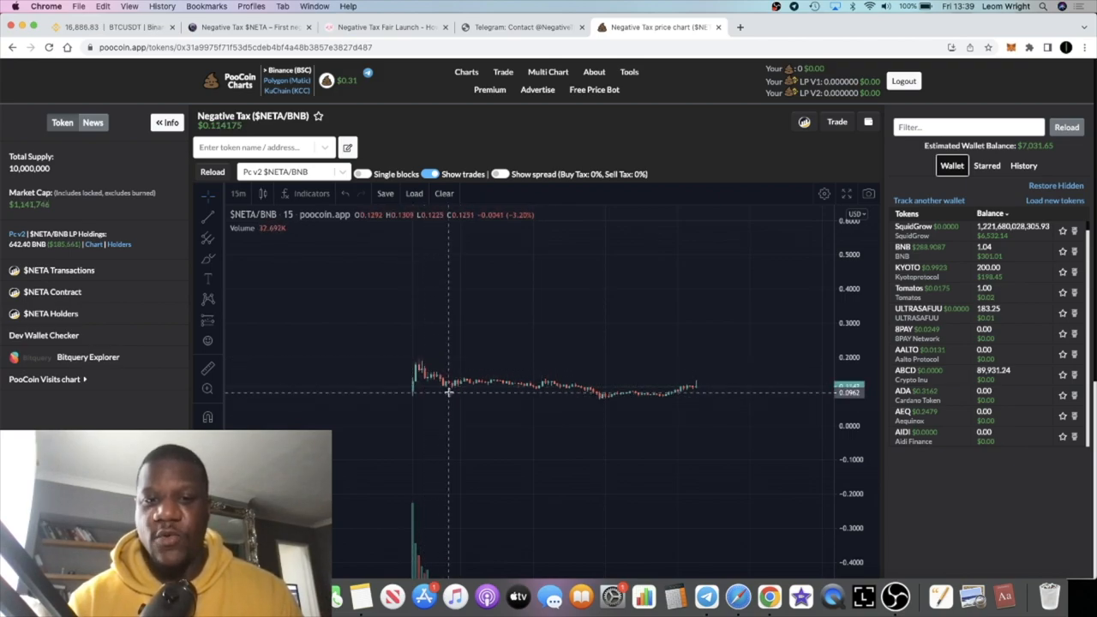
mouse_move(606, 403)
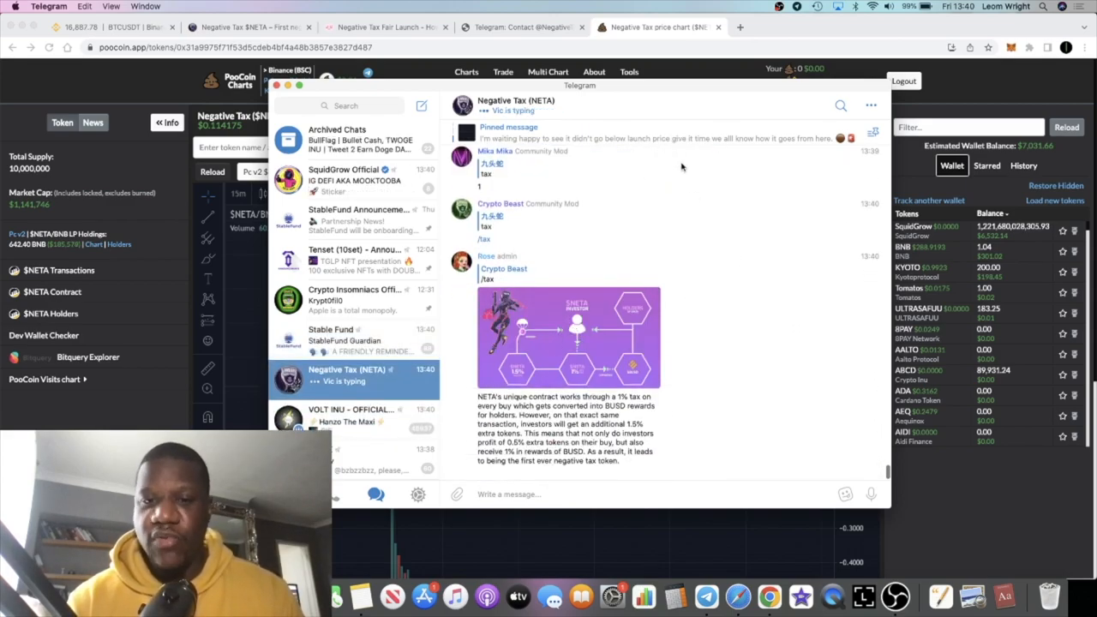
Step: View the NETA Telegram group's info and members, then return to the Chrome chart
click(514, 100)
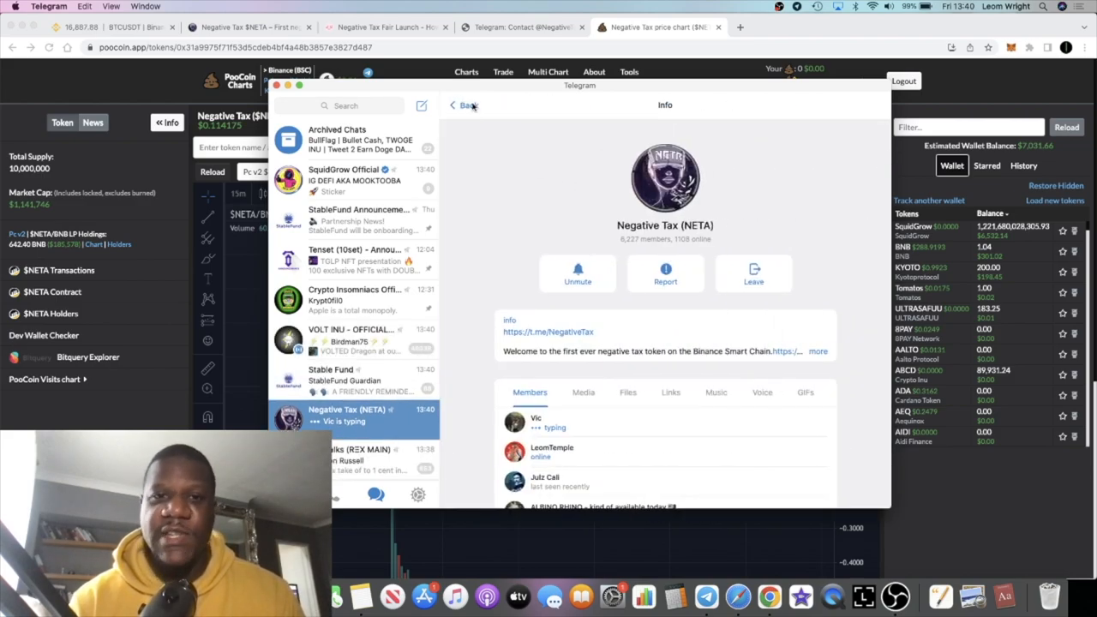
click(461, 104)
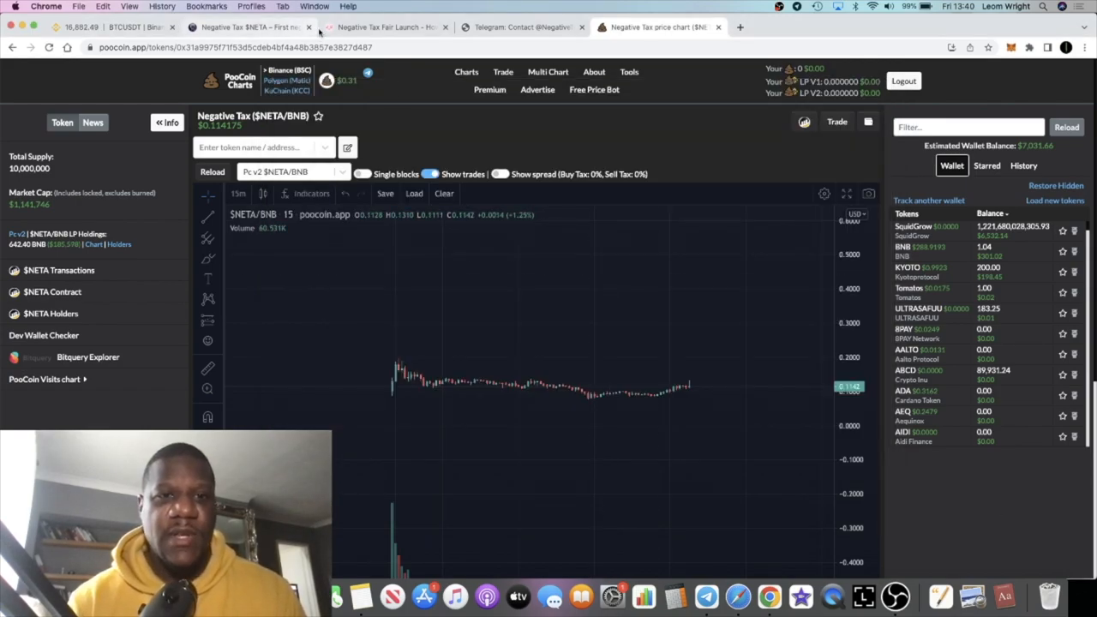
Step: Reopen the negativetax.io site and highlight text in the 'What is NETA?' paragraph
click(248, 28)
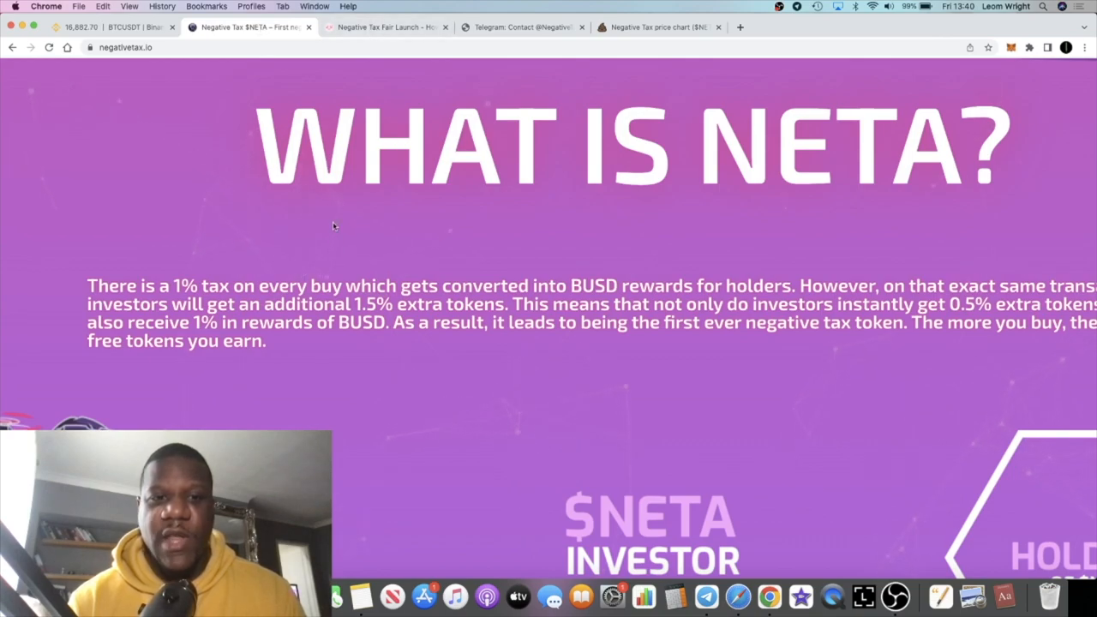
mouse_move(309, 248)
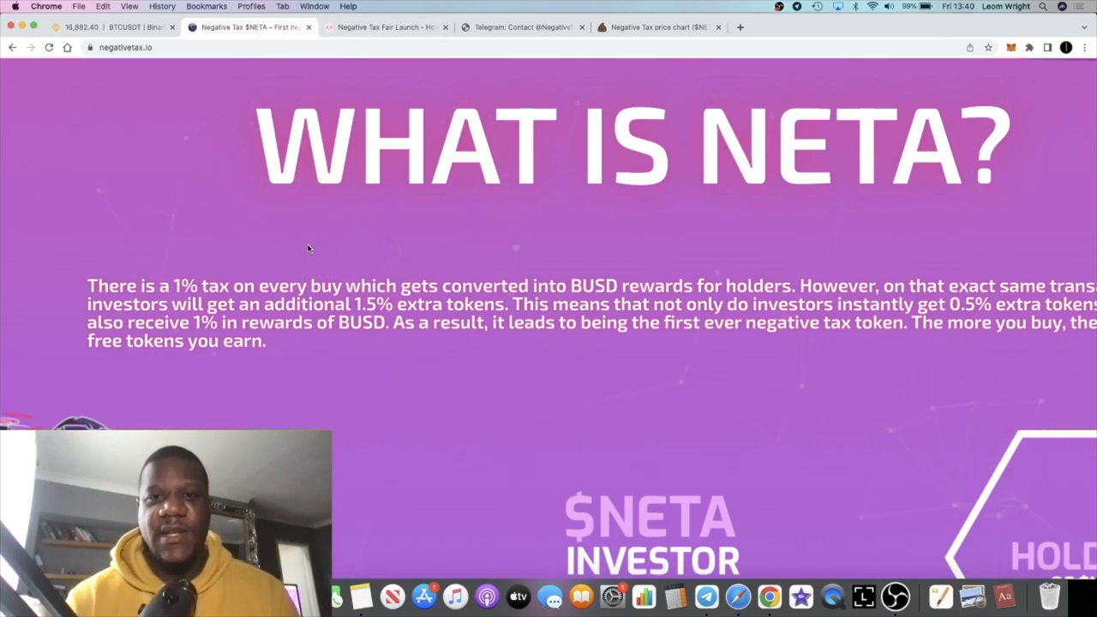
click(658, 27)
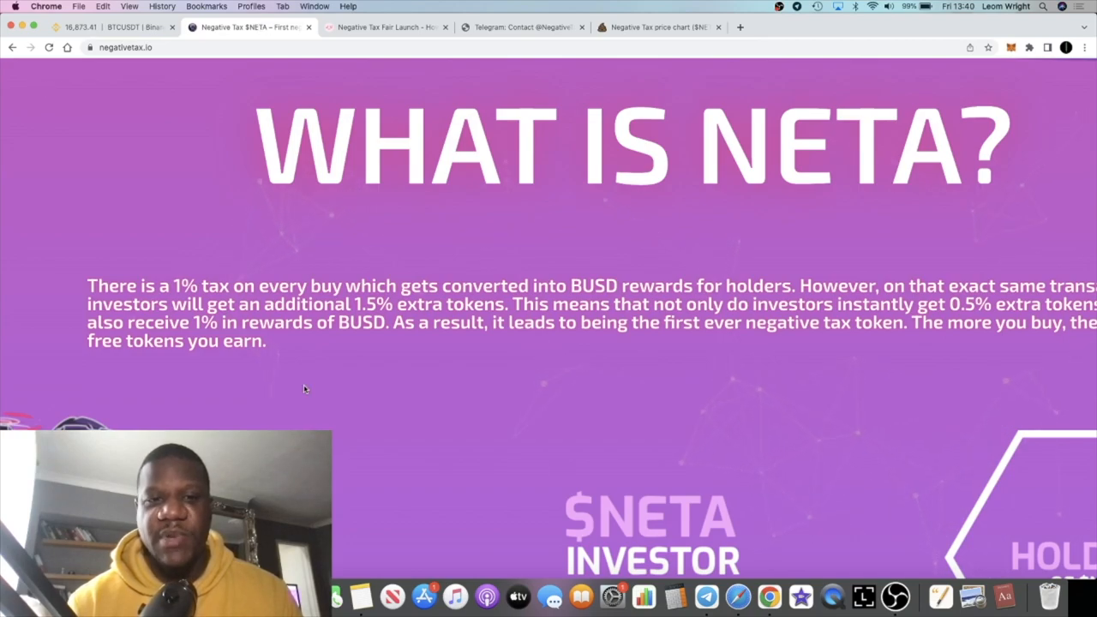
mouse_move(309, 381)
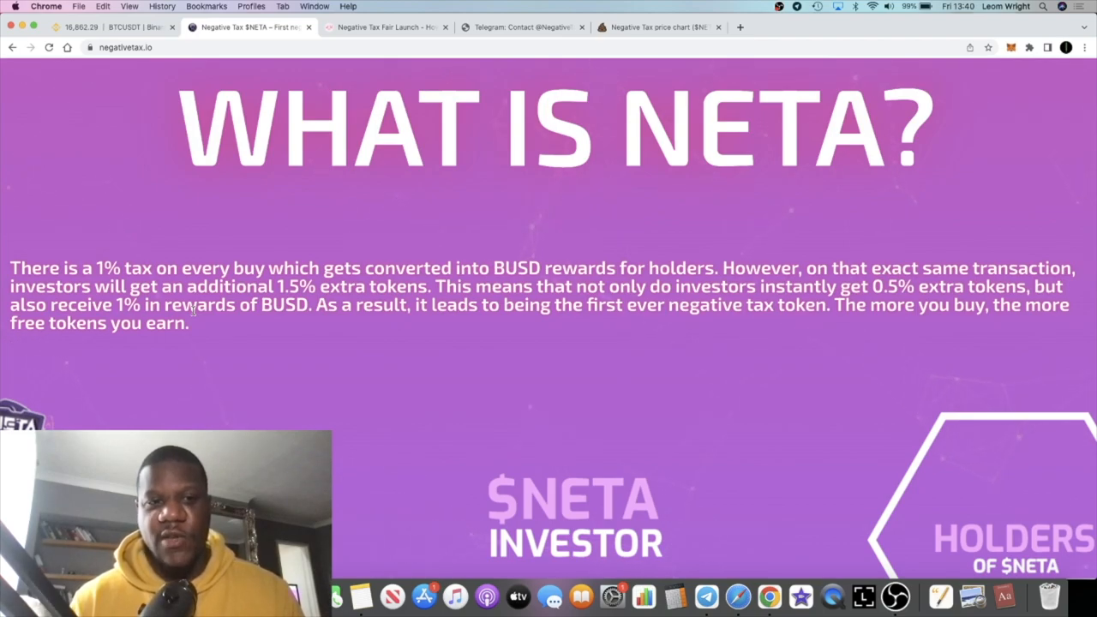
double_click(107, 267)
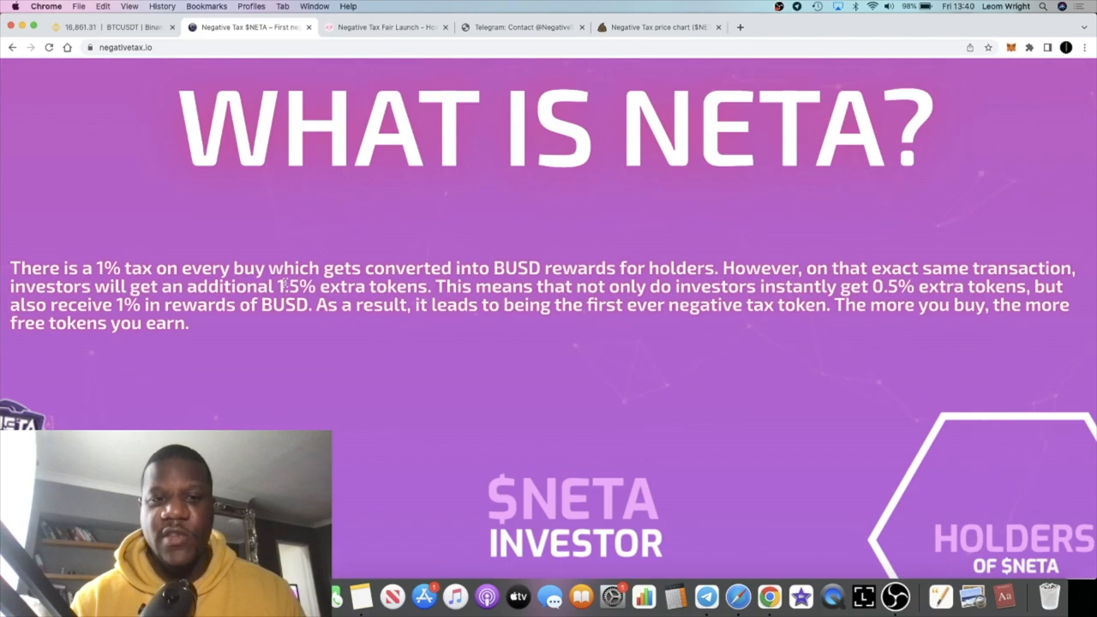
drag(281, 286, 360, 305)
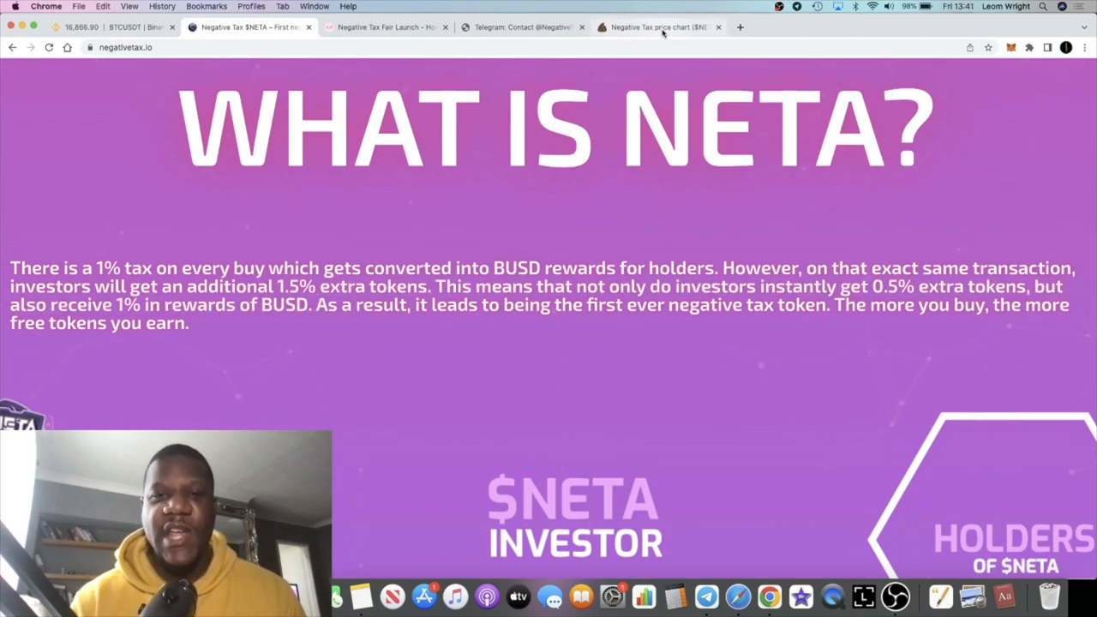
Step: Switch back to the PooCoin $NETA/BNB price chart
click(658, 27)
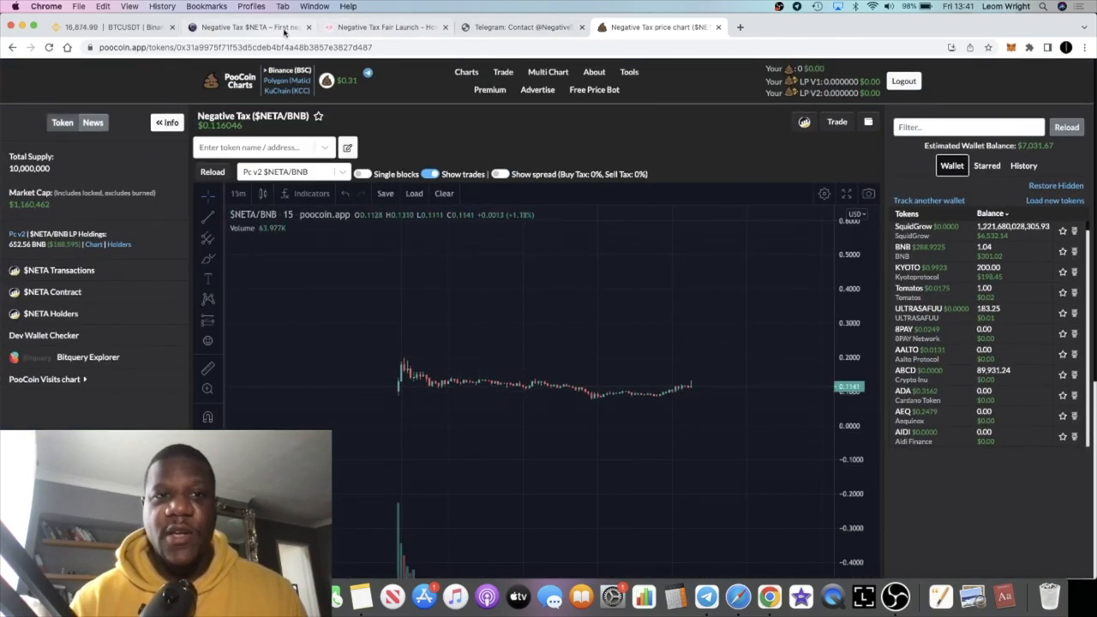
Step: Return to negativetax.io and scroll past the tax flow diagram to 'Meet the Team'
click(249, 28)
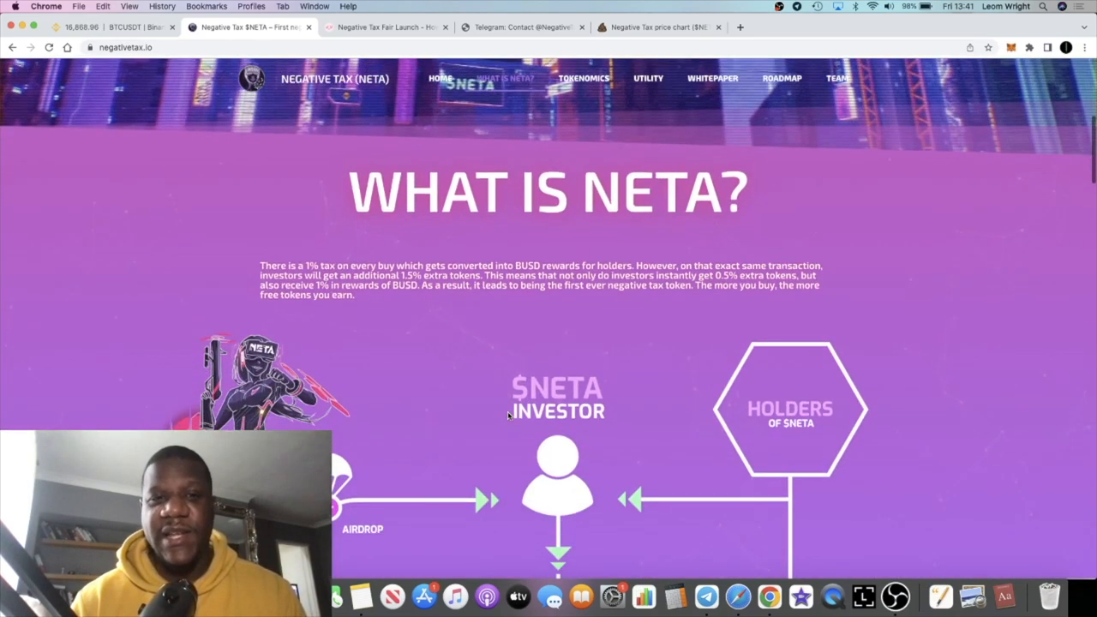
scroll(down, 3)
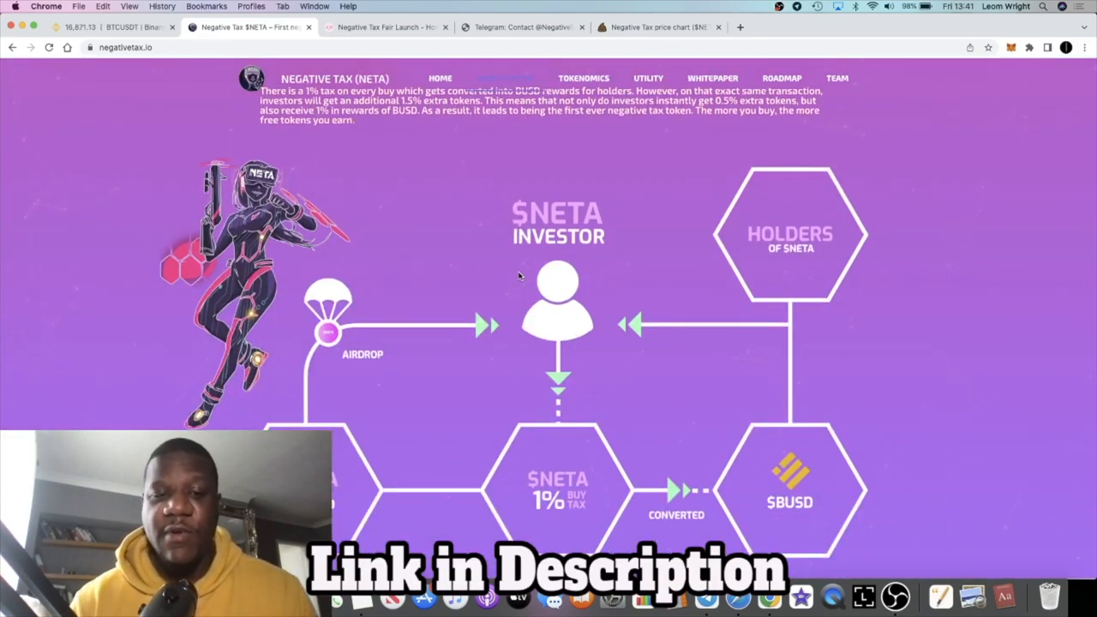
scroll(down, 3)
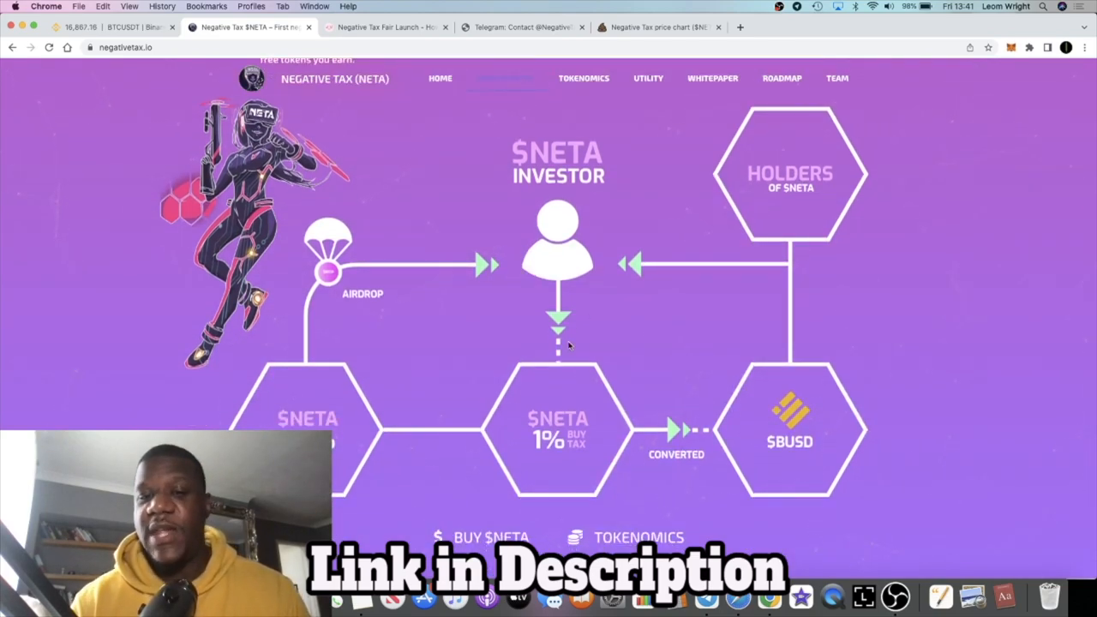
scroll(down, 3)
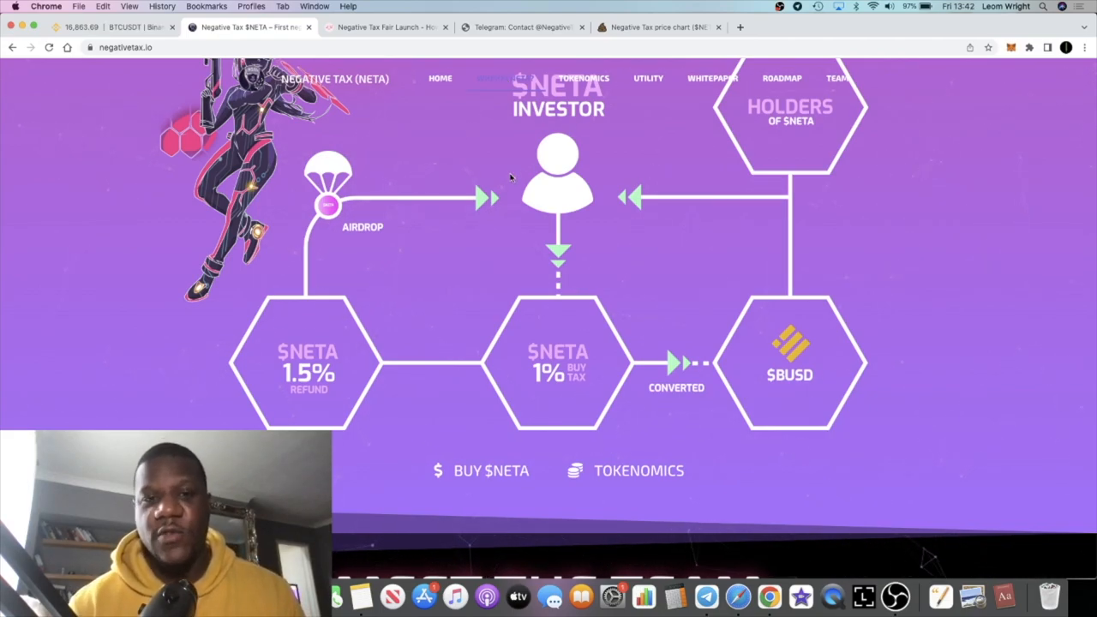
scroll(down, 3)
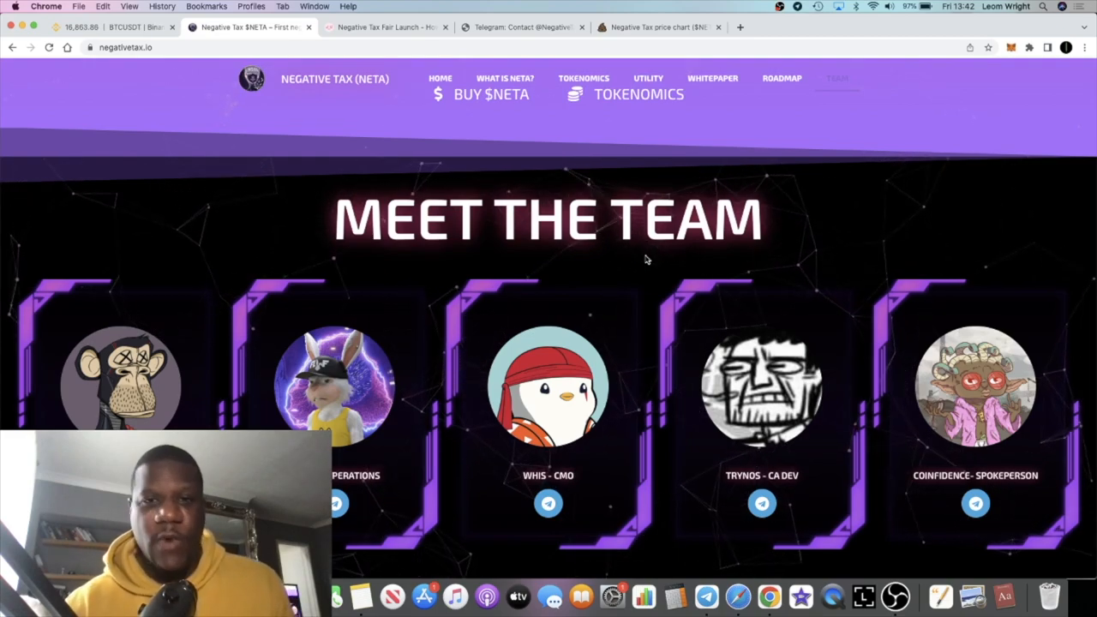
Step: Open the GitBook whitepaper and view its Tokenomics page with the 10 million supply breakdown
click(713, 79)
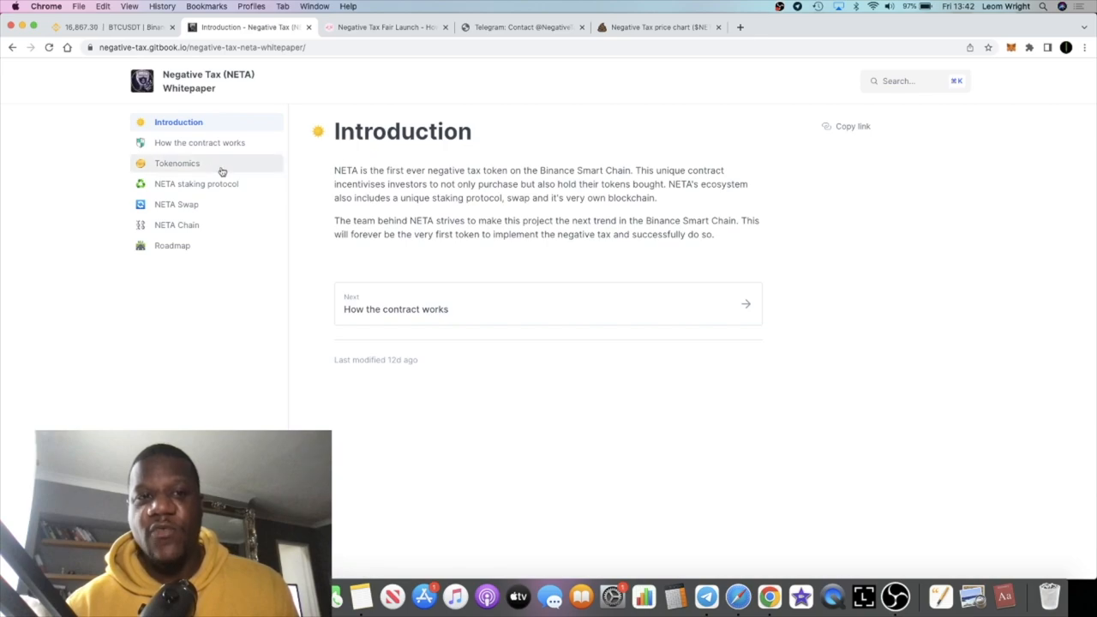
click(178, 163)
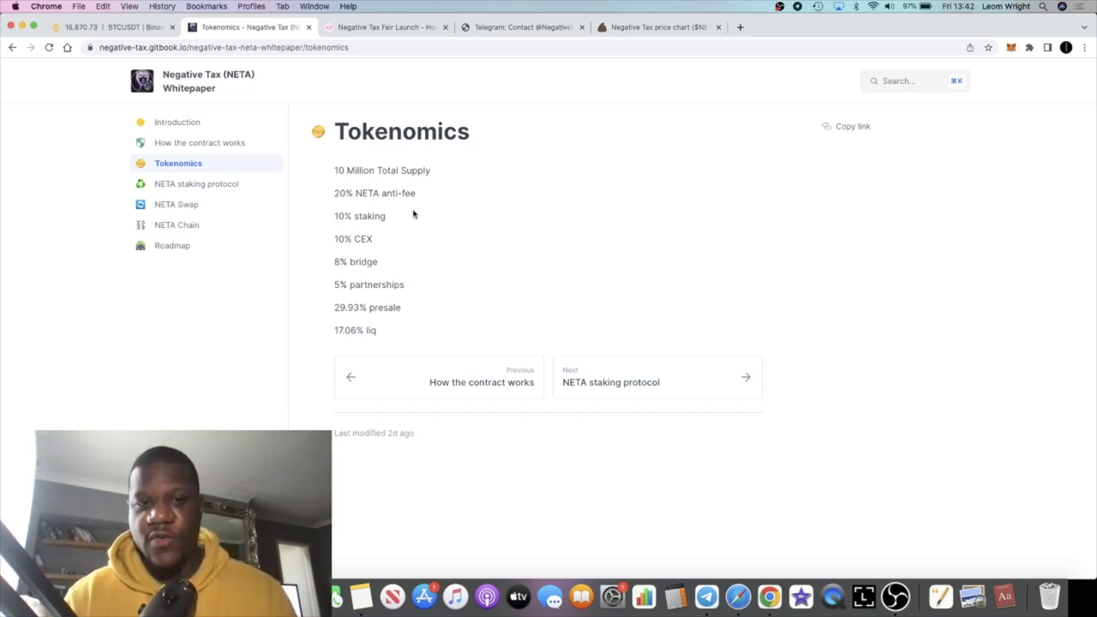
mouse_move(363, 188)
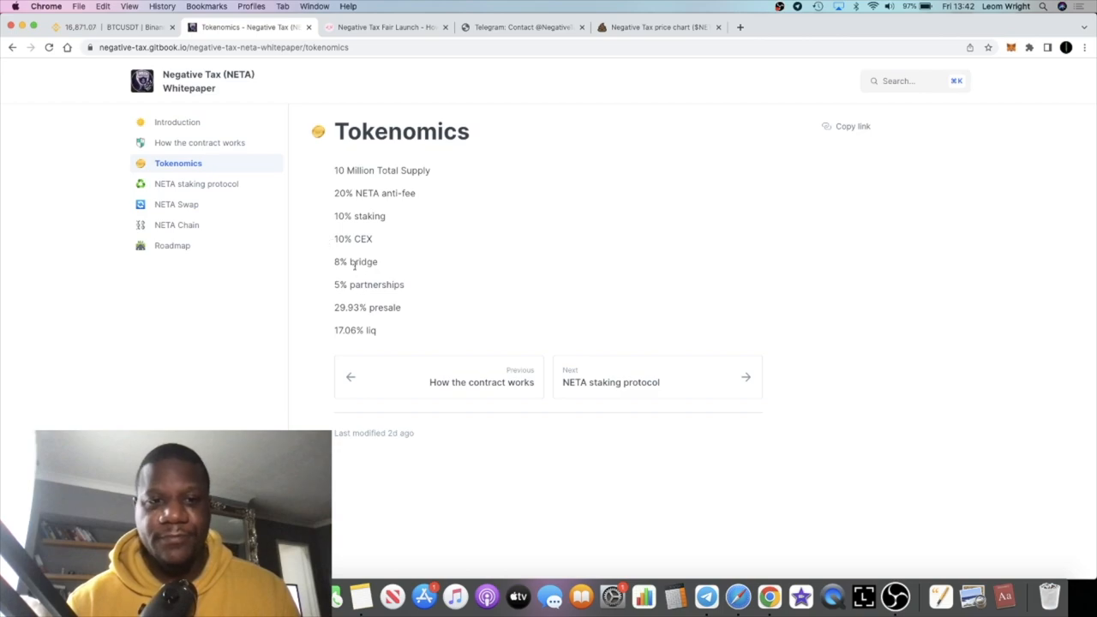
mouse_move(339, 247)
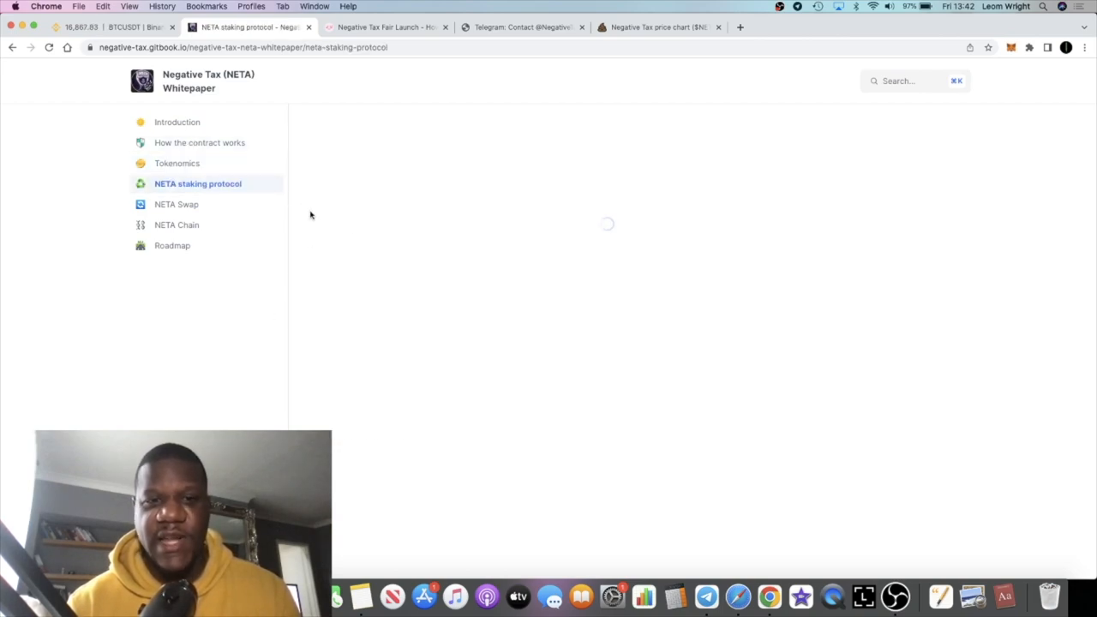
Step: Read the staking protocol's deposit and withdrawal fees, then return to the NETA website
click(197, 183)
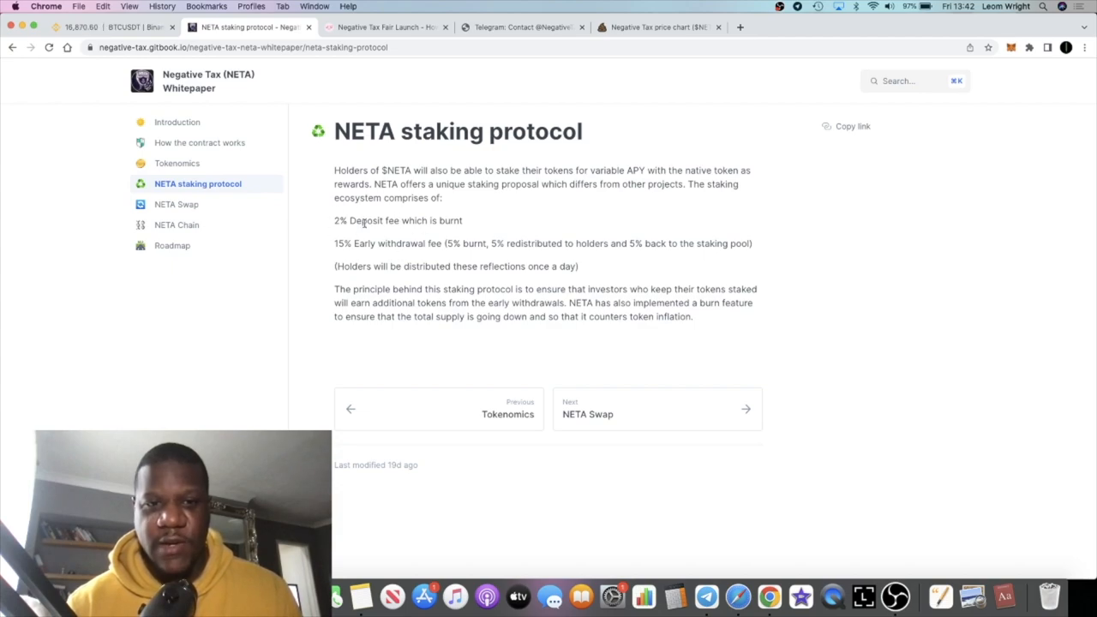
mouse_move(391, 238)
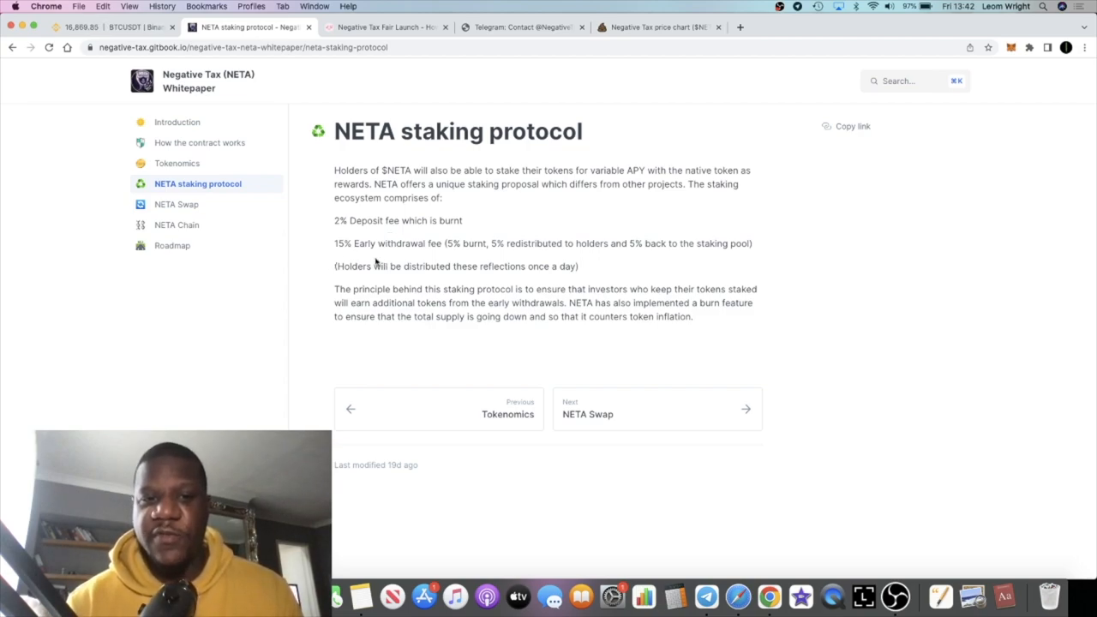
mouse_move(454, 257)
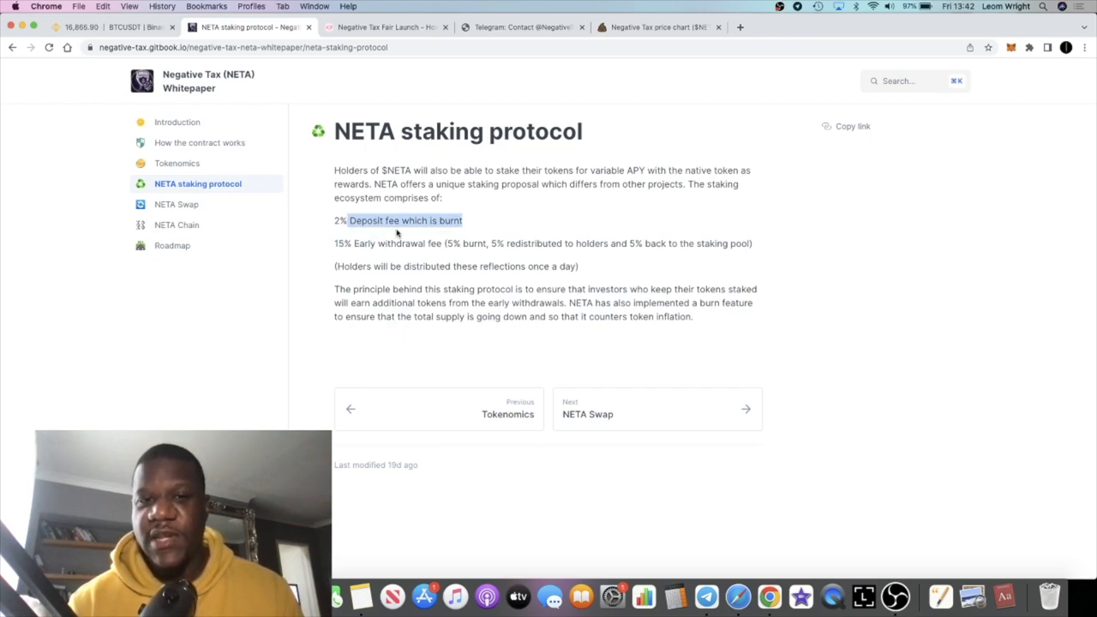
mouse_move(425, 239)
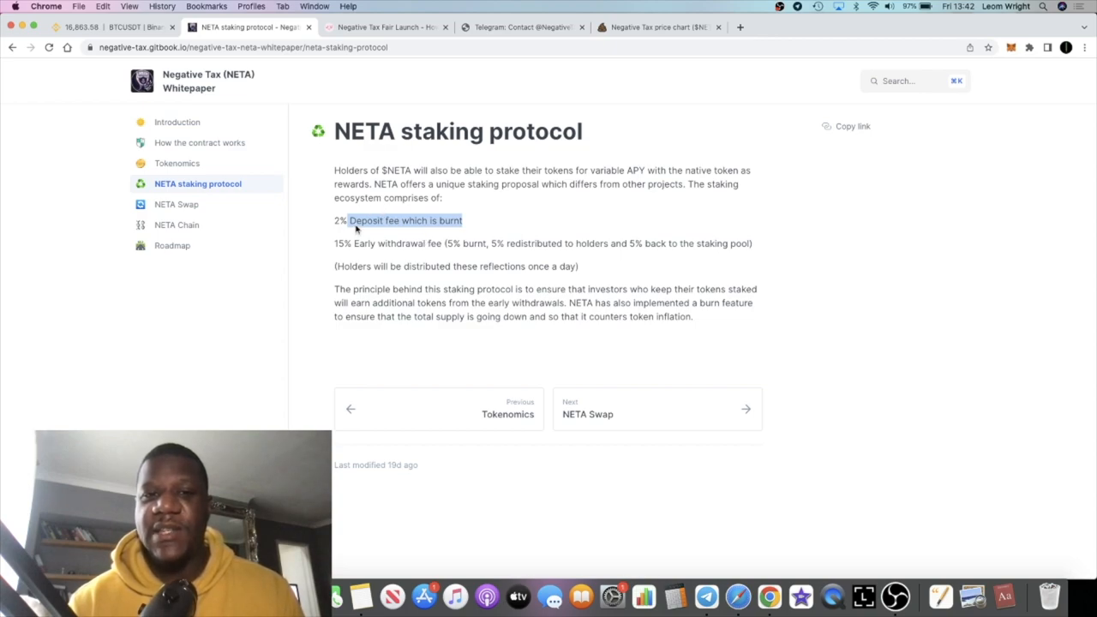
click(322, 211)
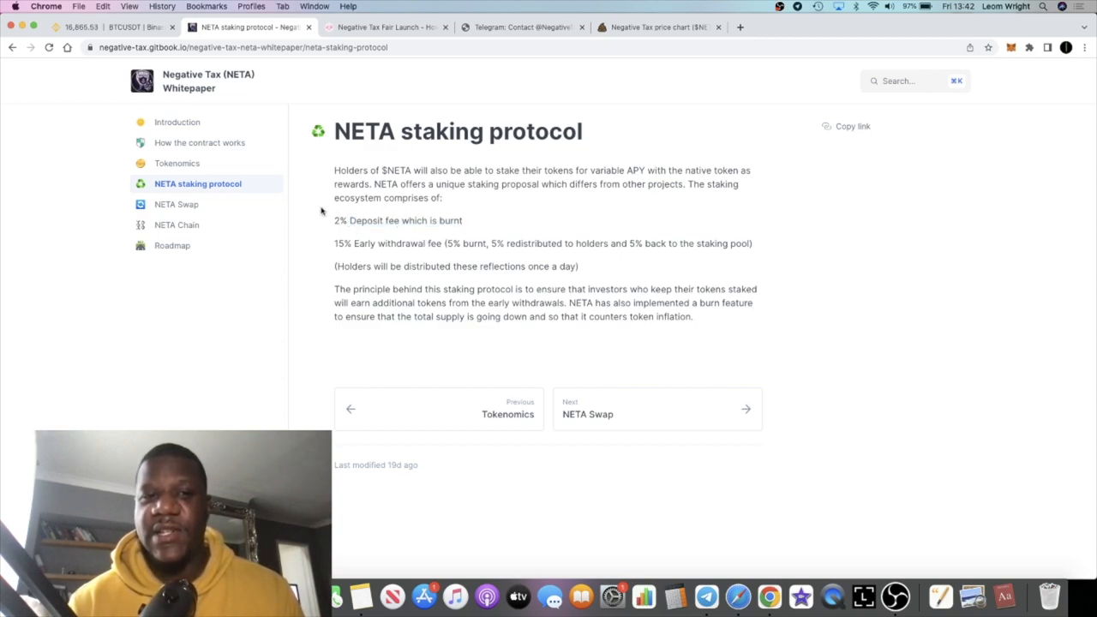
mouse_move(428, 255)
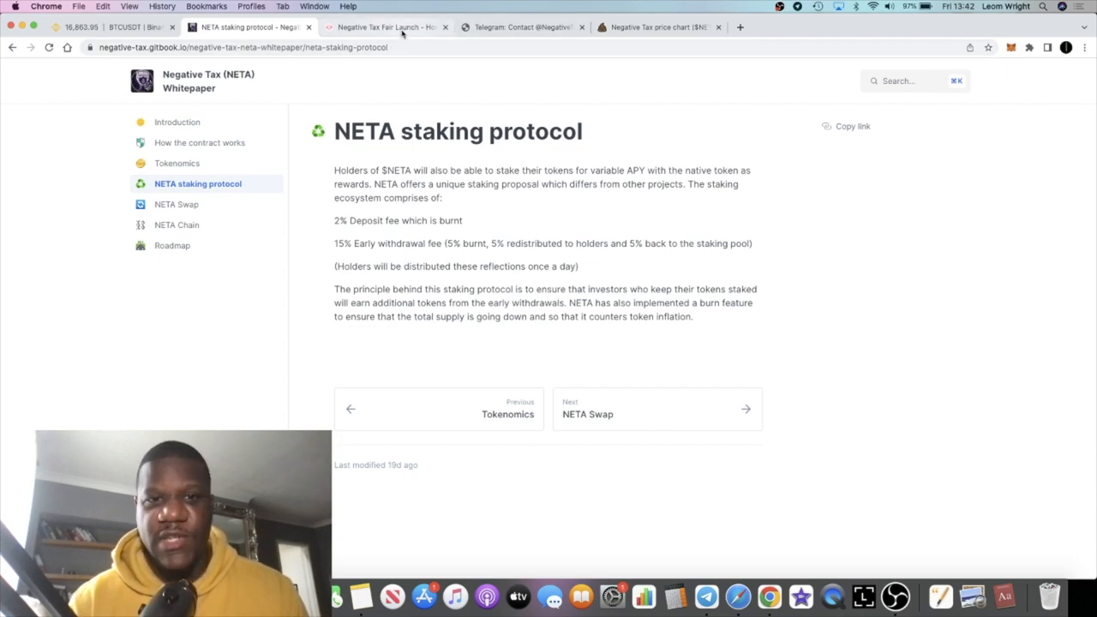
mouse_move(367, 113)
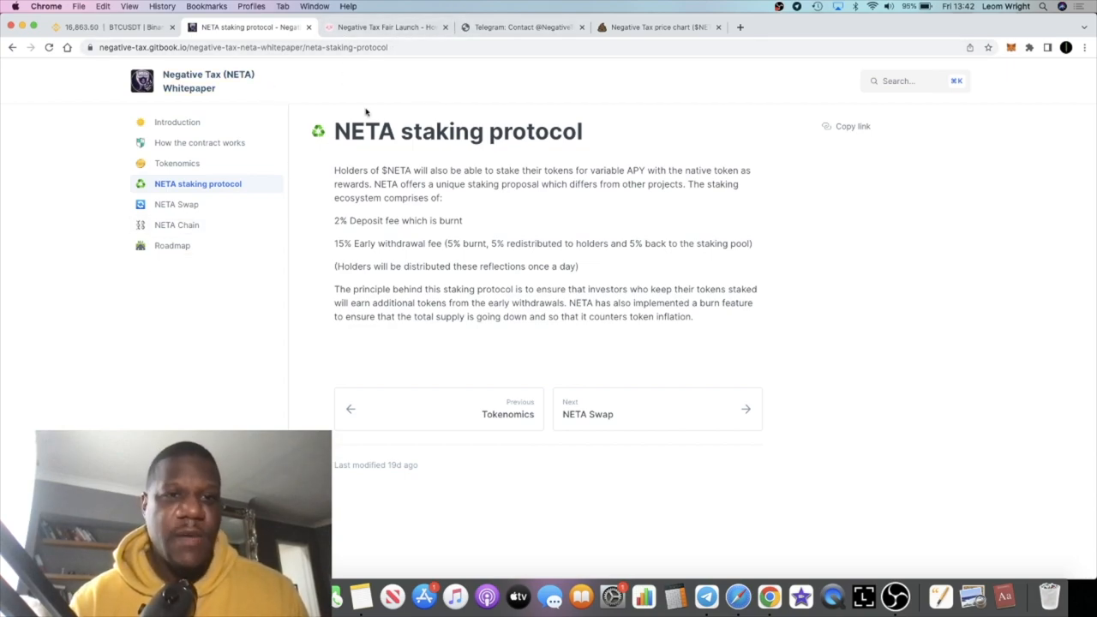
click(177, 163)
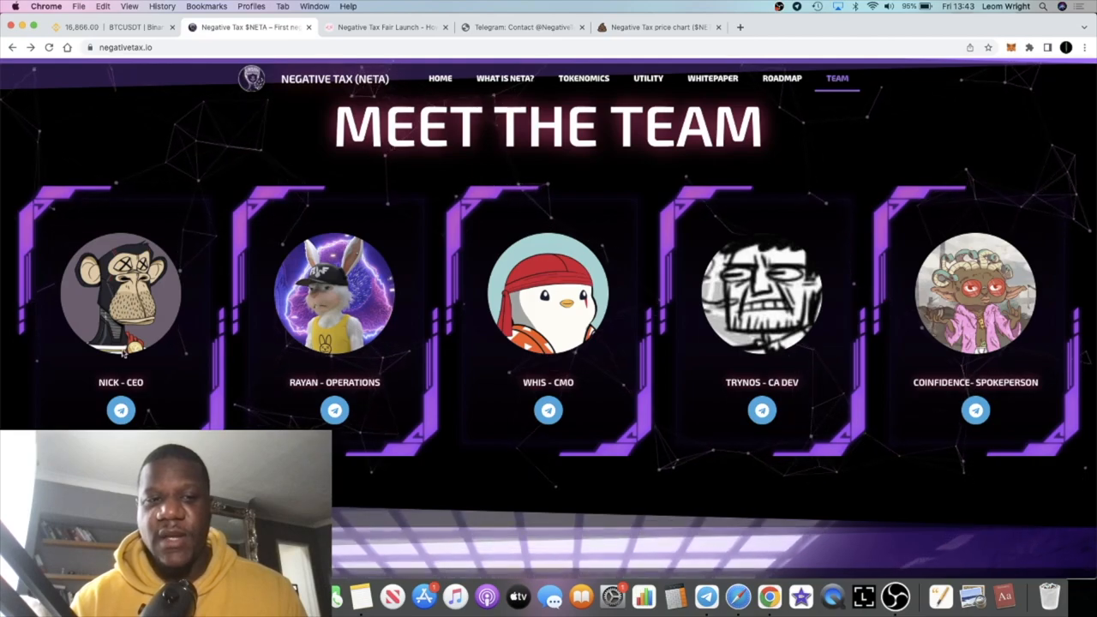
Step: Scroll through Tokenomics, NETA Swap, blockchain and staking down to the three-phase roadmap
scroll(down, 3)
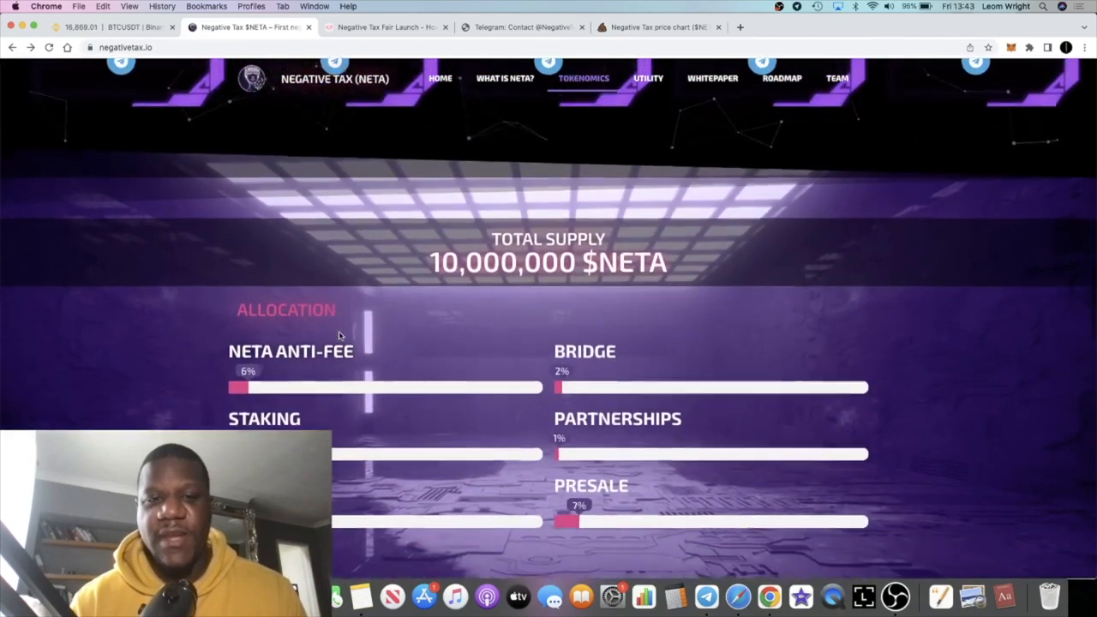
scroll(down, 3)
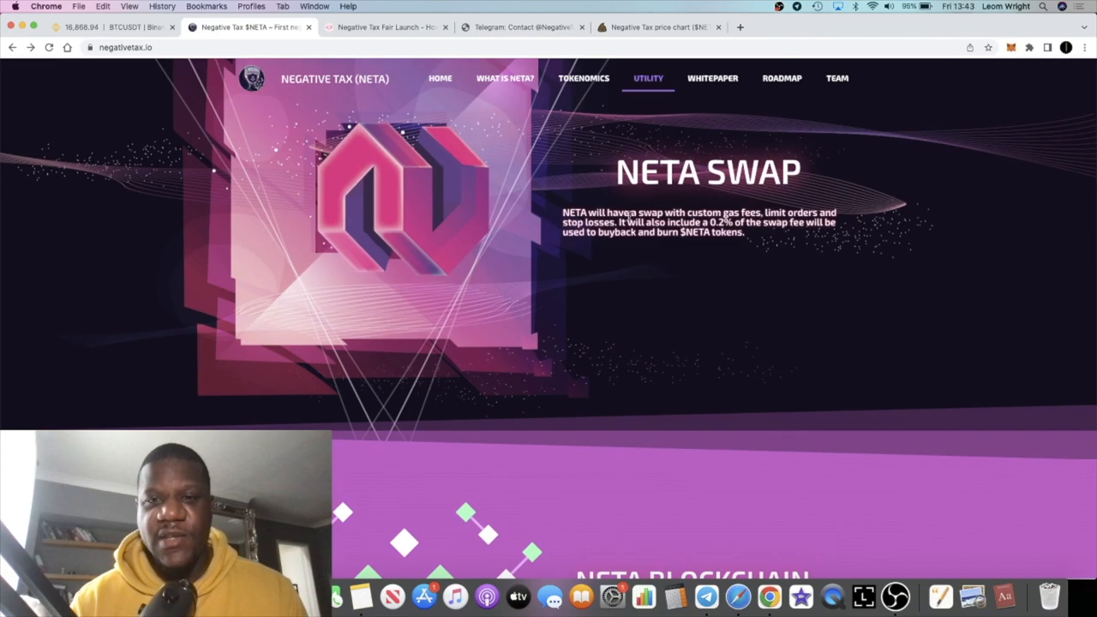
scroll(down, 3)
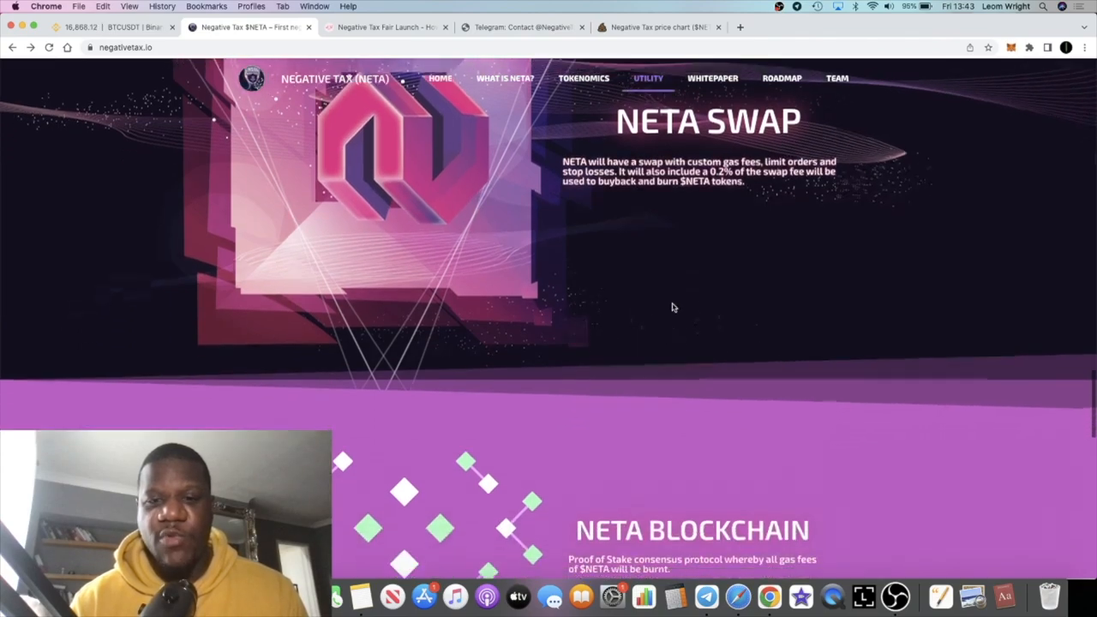
scroll(down, 3)
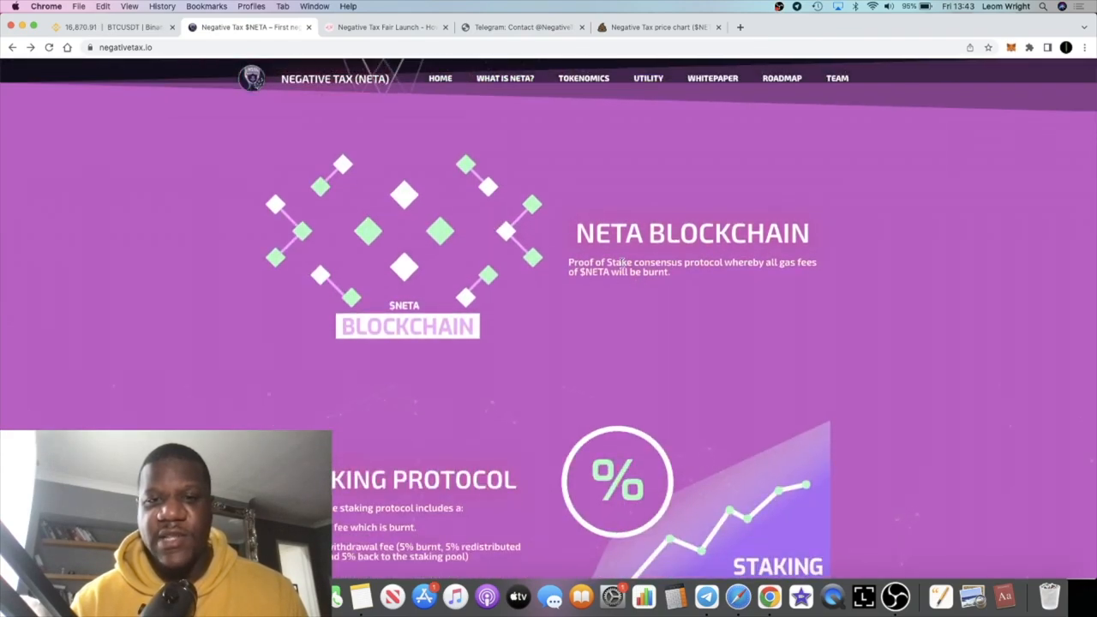
drag(604, 262, 692, 262)
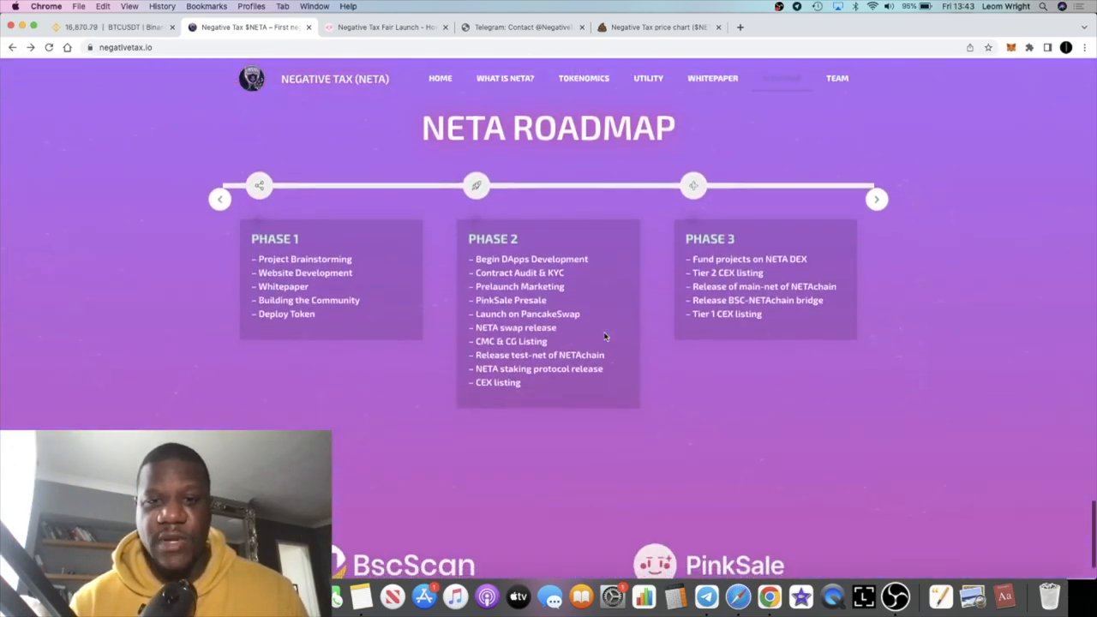
scroll(down, 3)
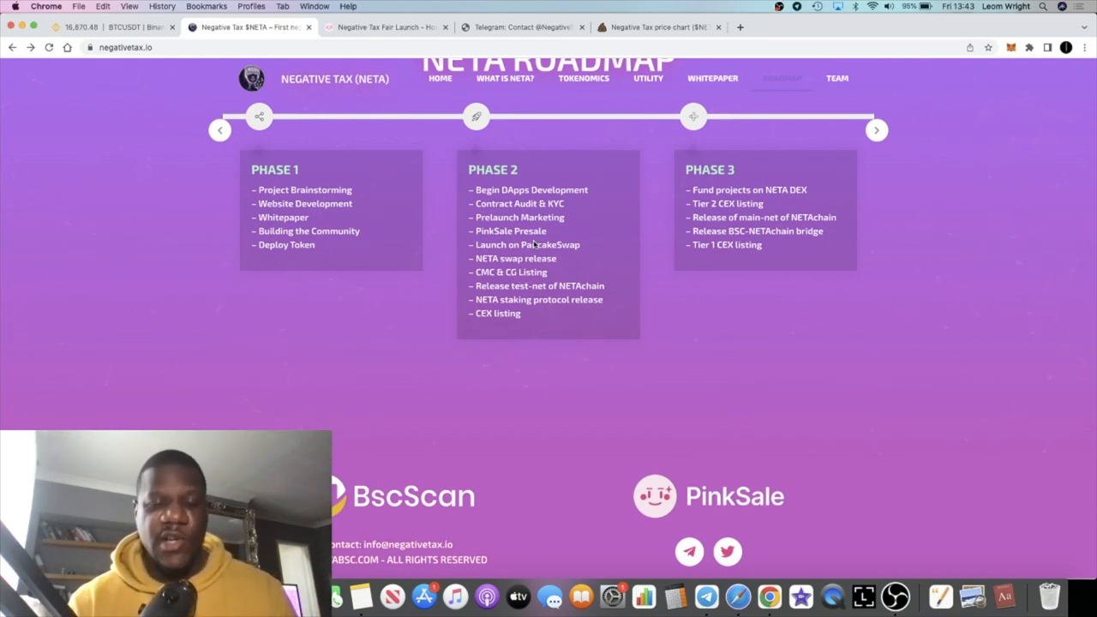
mouse_move(657, 312)
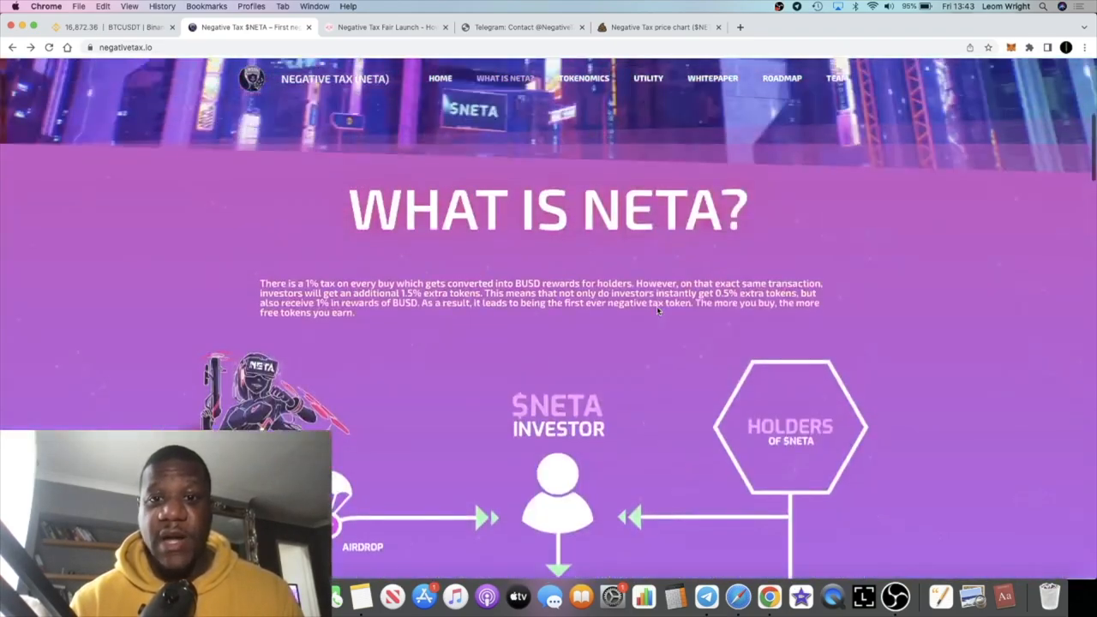
Step: Return to the NETA site's top banner, then show the $NETA/BNB PooCoin price chart
scroll(up, 3)
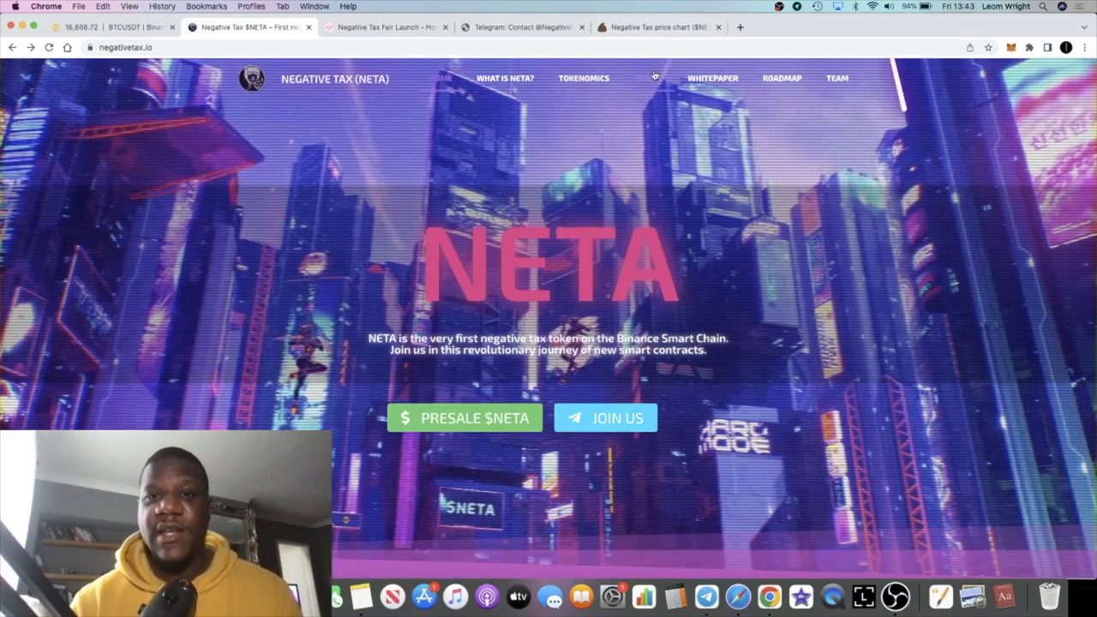
click(648, 79)
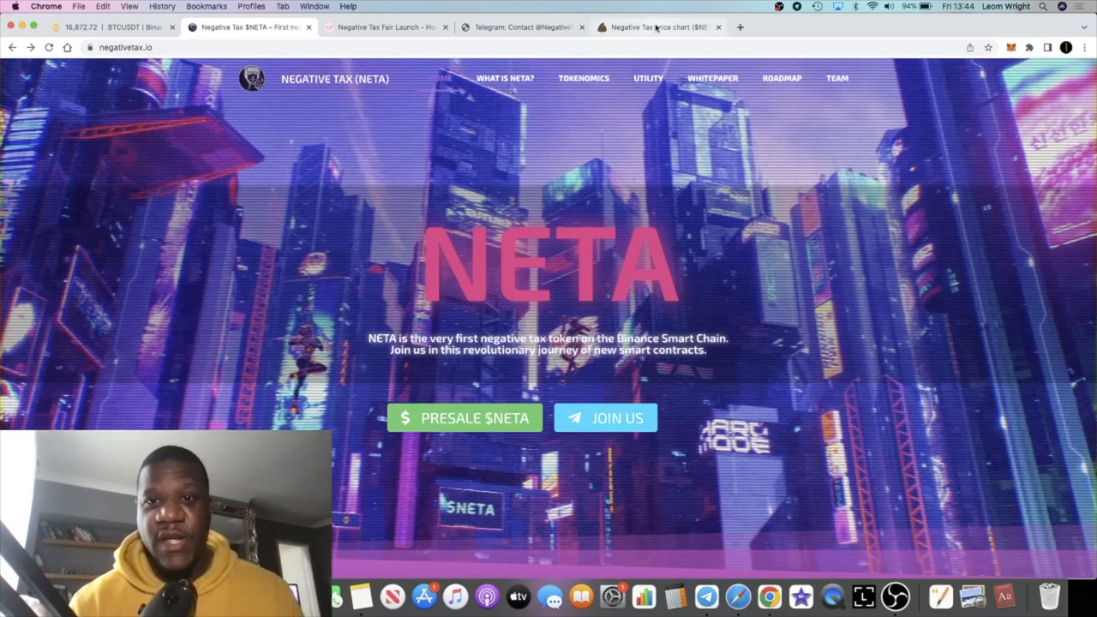
click(654, 28)
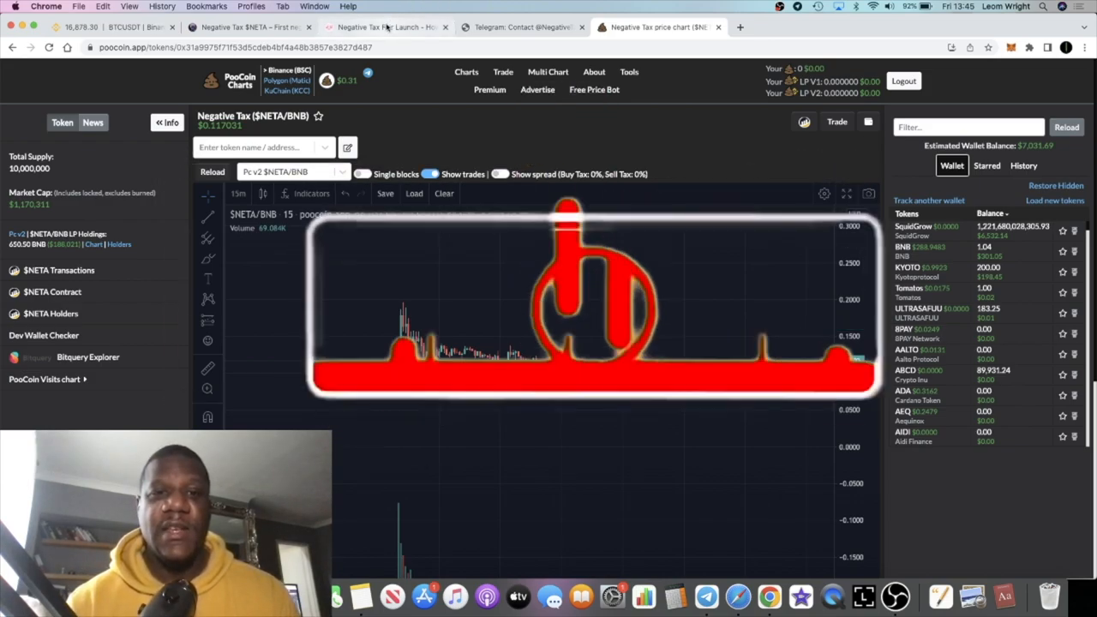
Step: Show the ended Negative Tax Fair Launch on PinkSale with 1,030.33 BNB raised
click(380, 27)
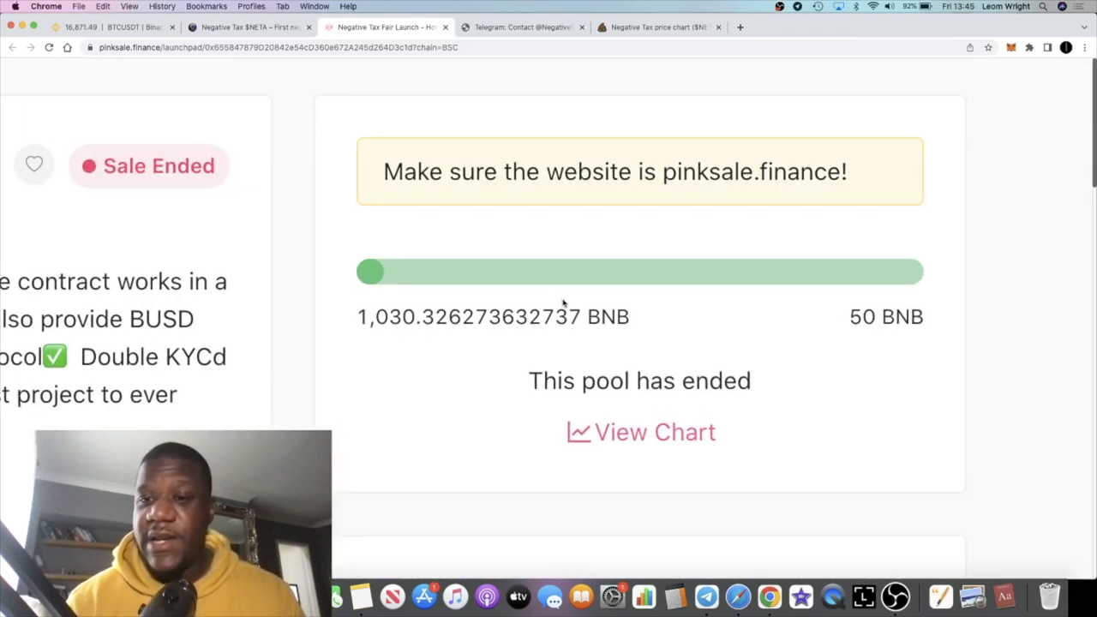
mouse_move(657, 315)
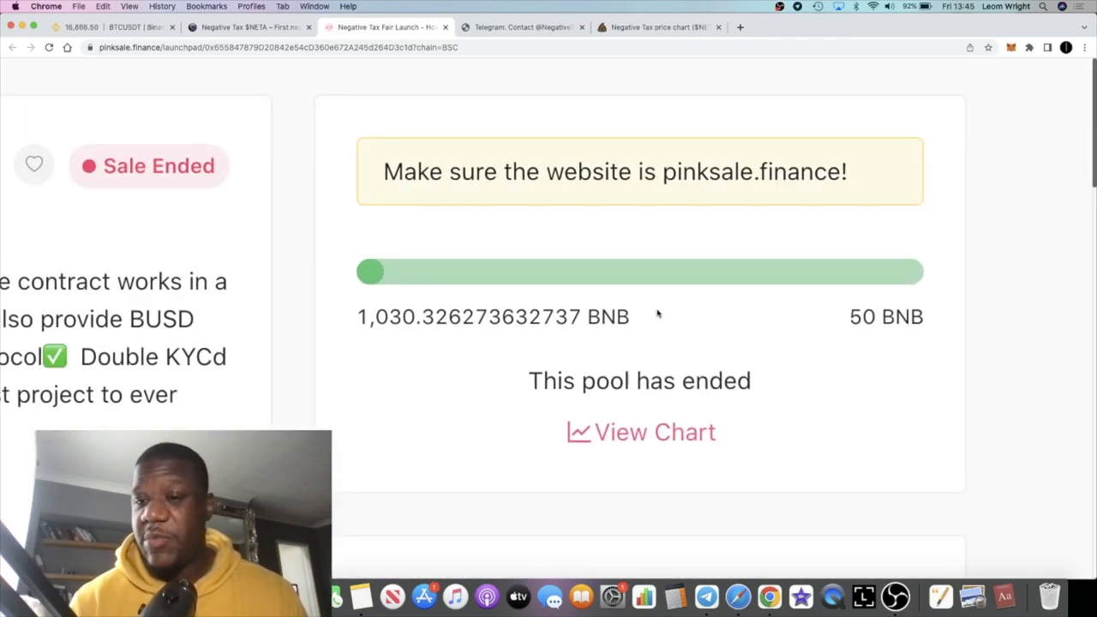